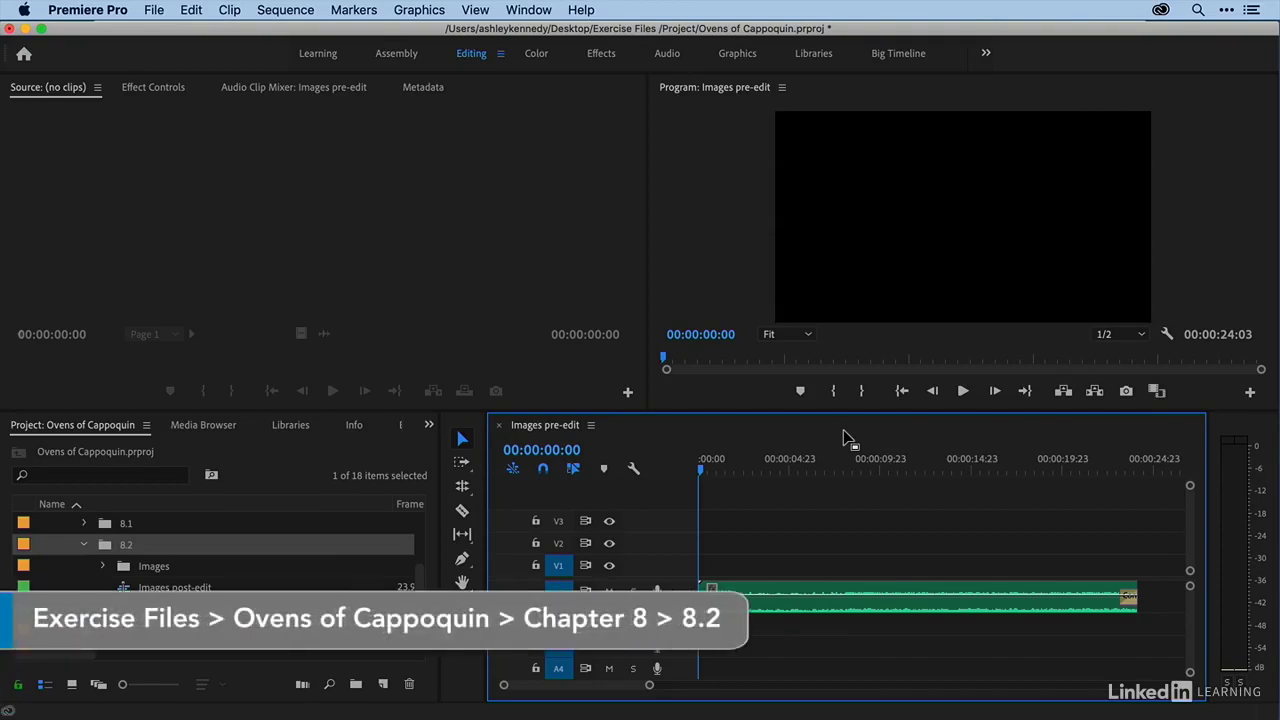
pyautogui.moveTo(550, 445)
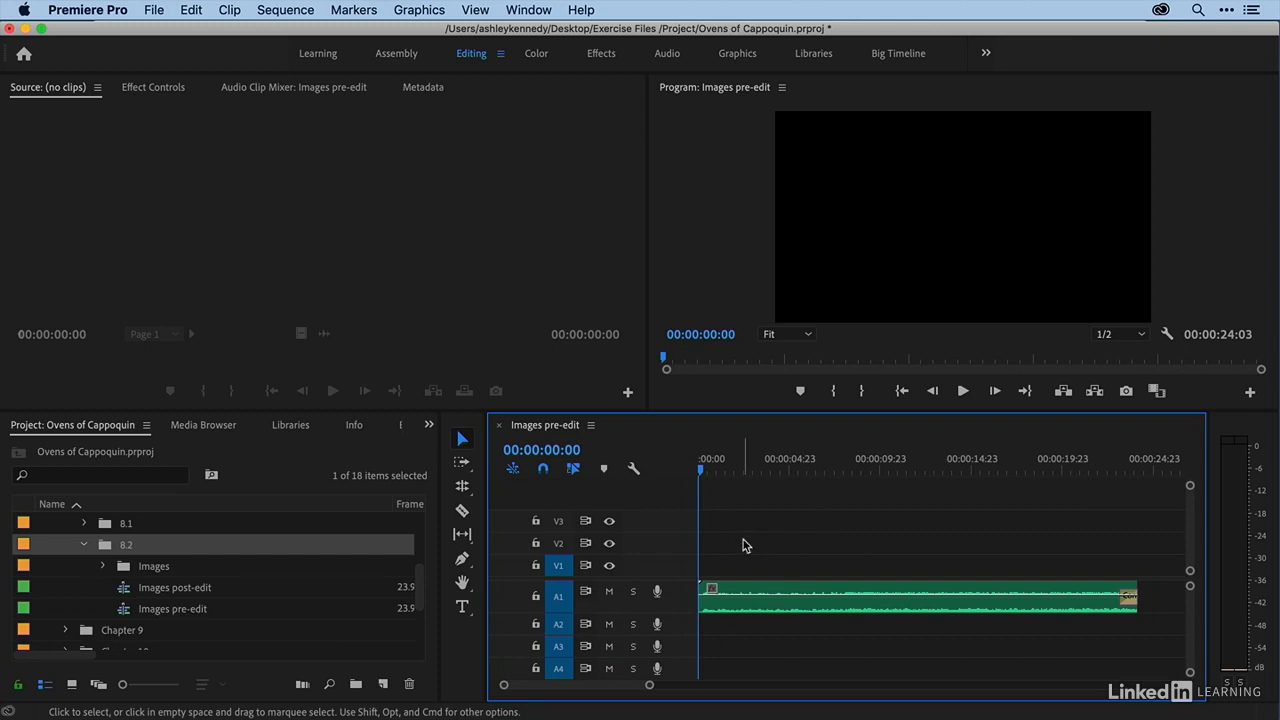
pyautogui.moveTo(977, 549)
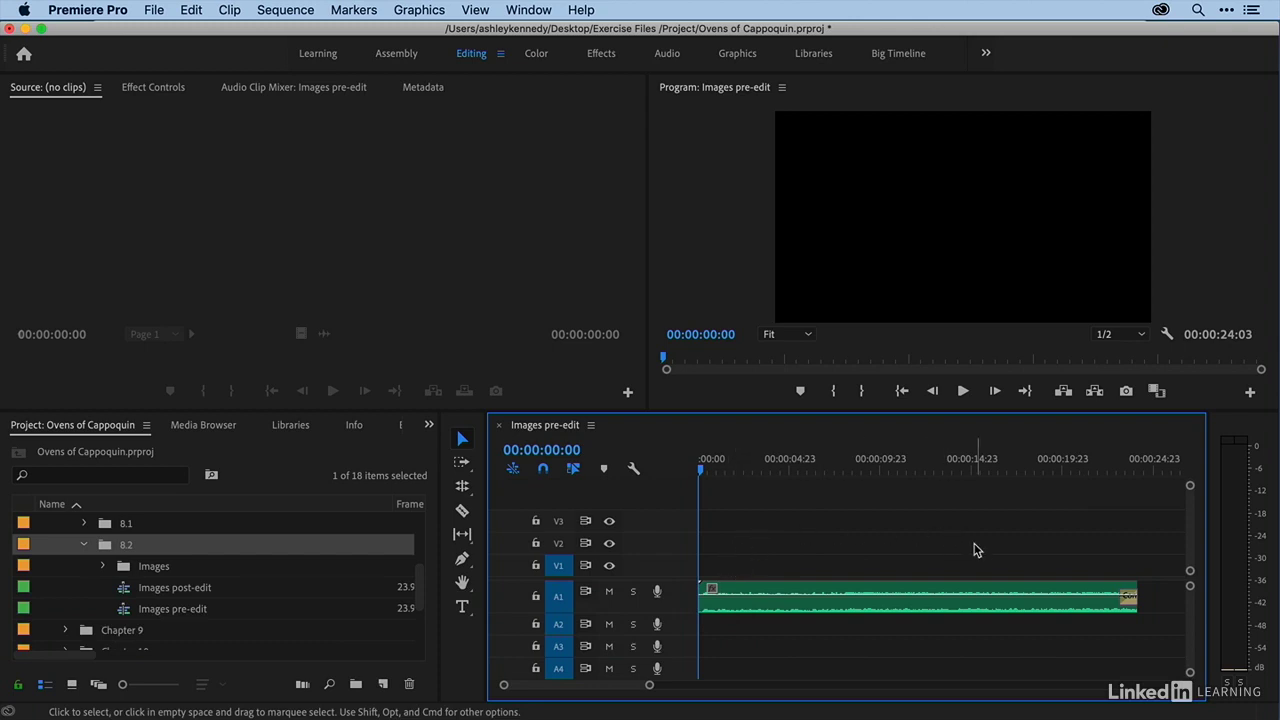
pyautogui.moveTo(743, 558)
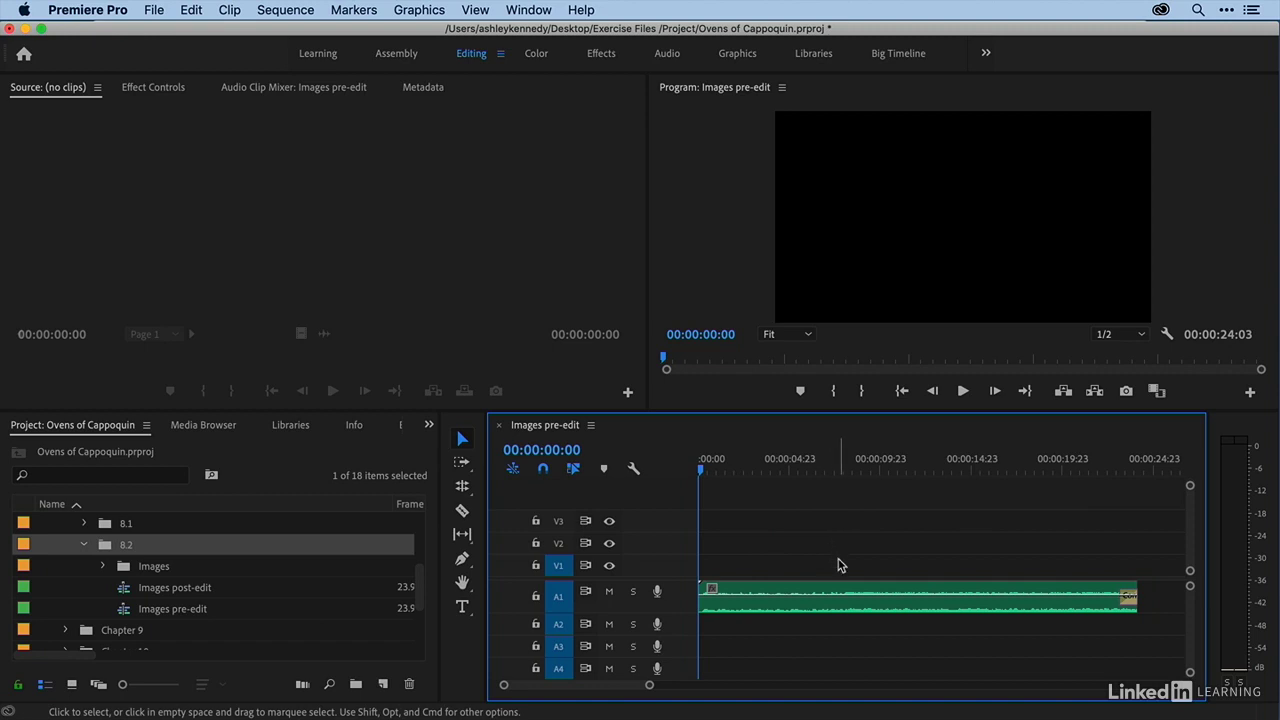
pyautogui.moveTo(998, 560)
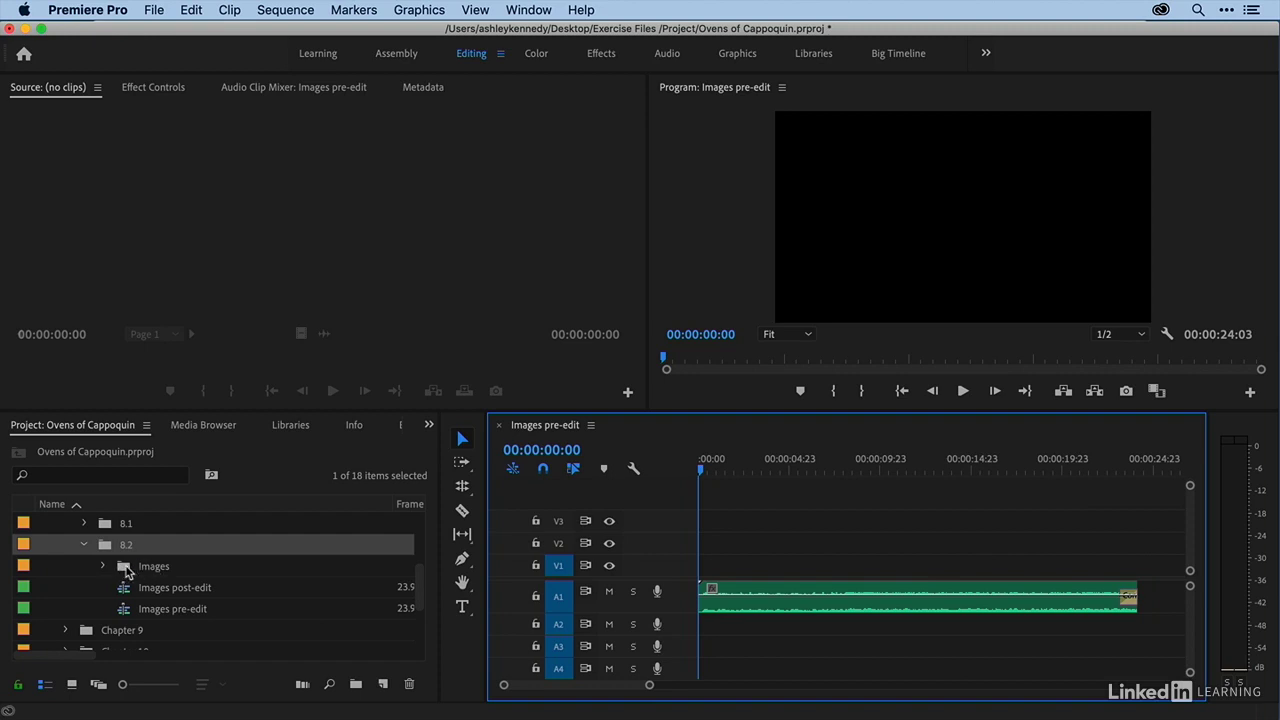
# Step: Open the Images bin, preview its 12 photos as thumbnails, then return to List View
pyautogui.click(153, 565)
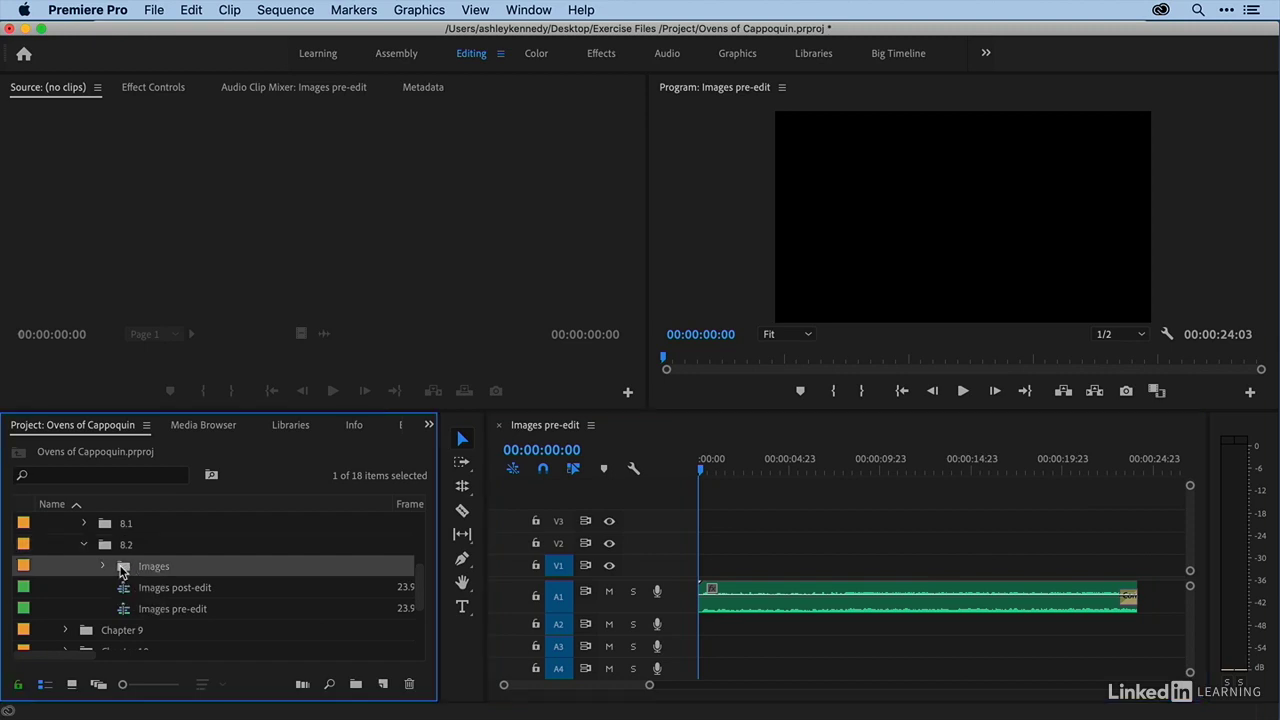
pyautogui.doubleClick(153, 565)
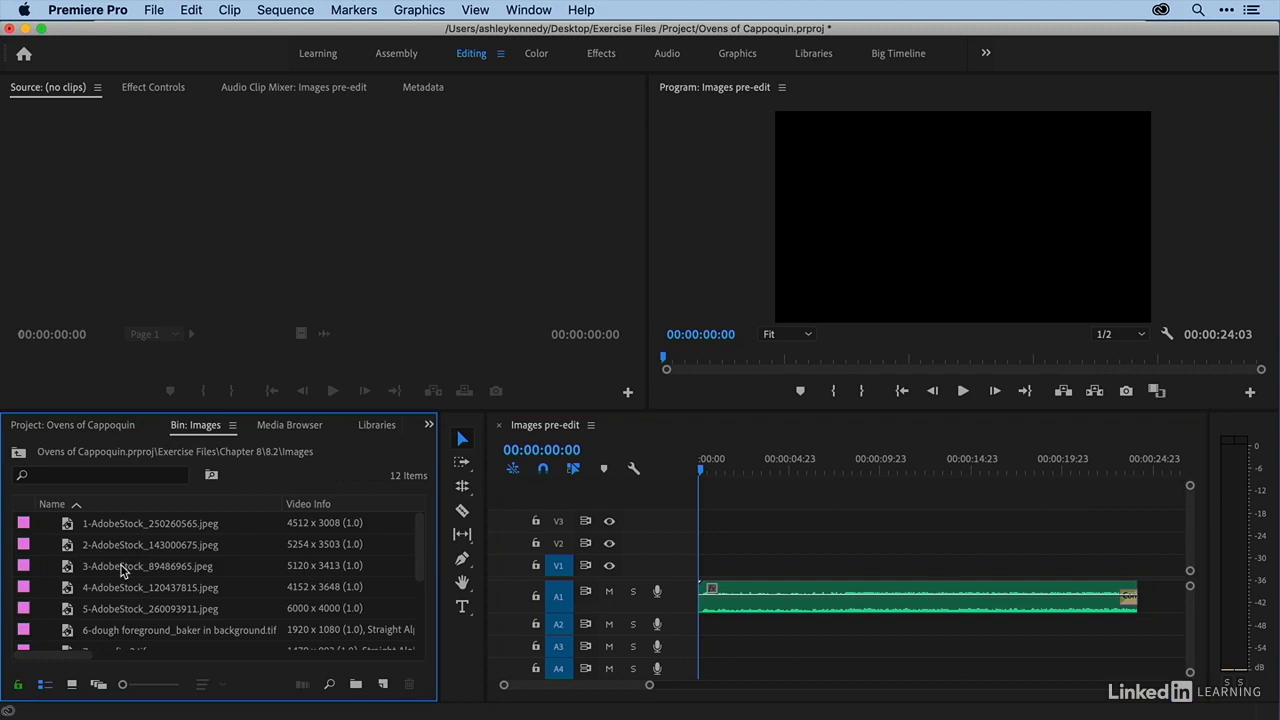
pyautogui.moveTo(72, 684)
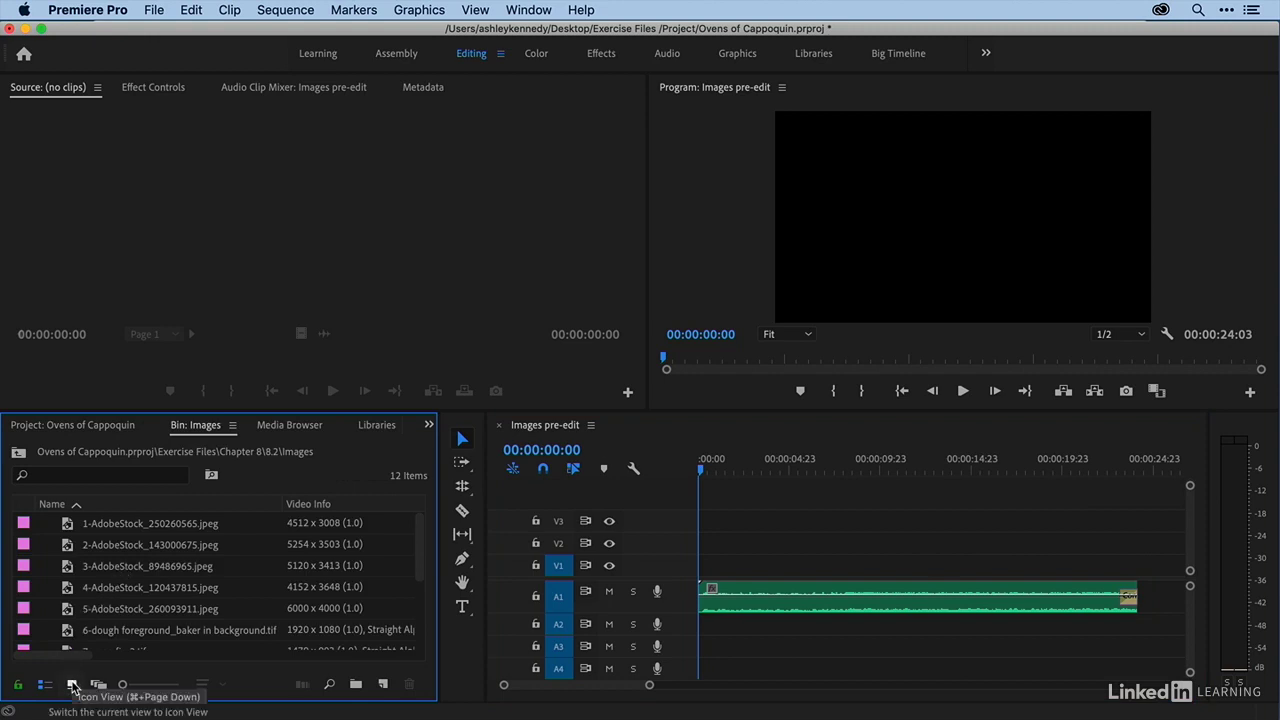
pyautogui.click(71, 684)
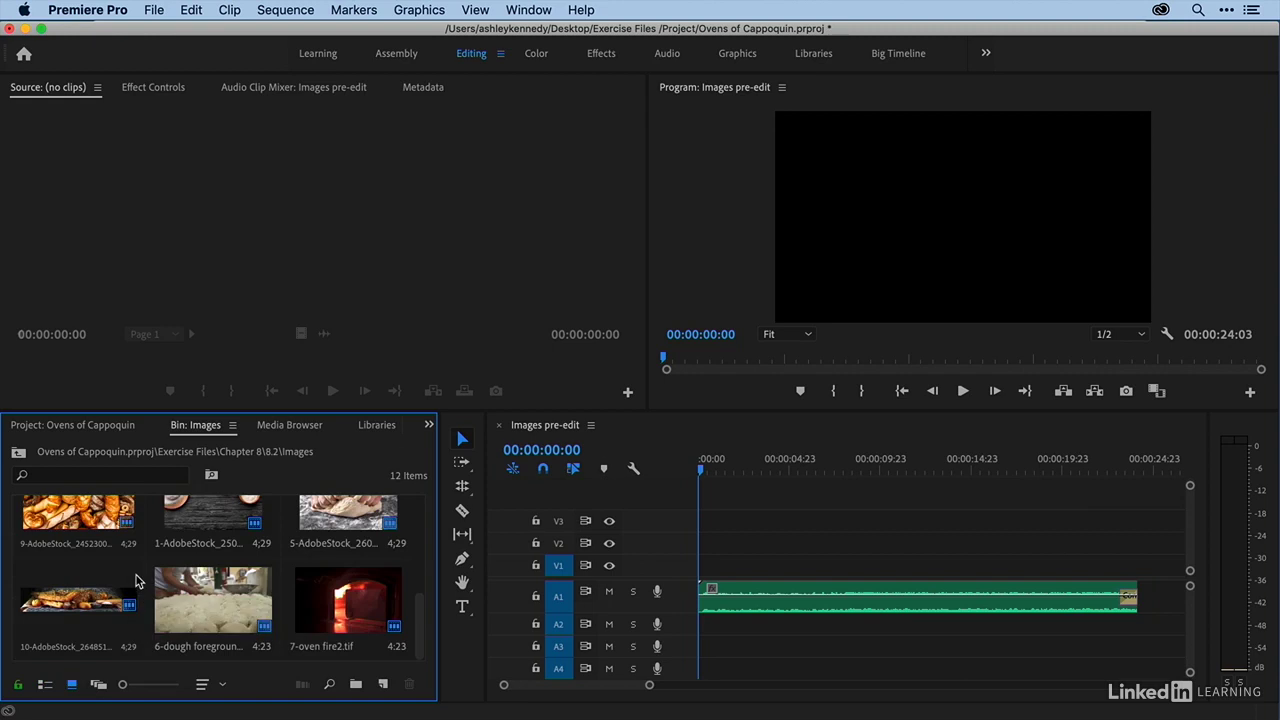
pyautogui.scroll(-3)
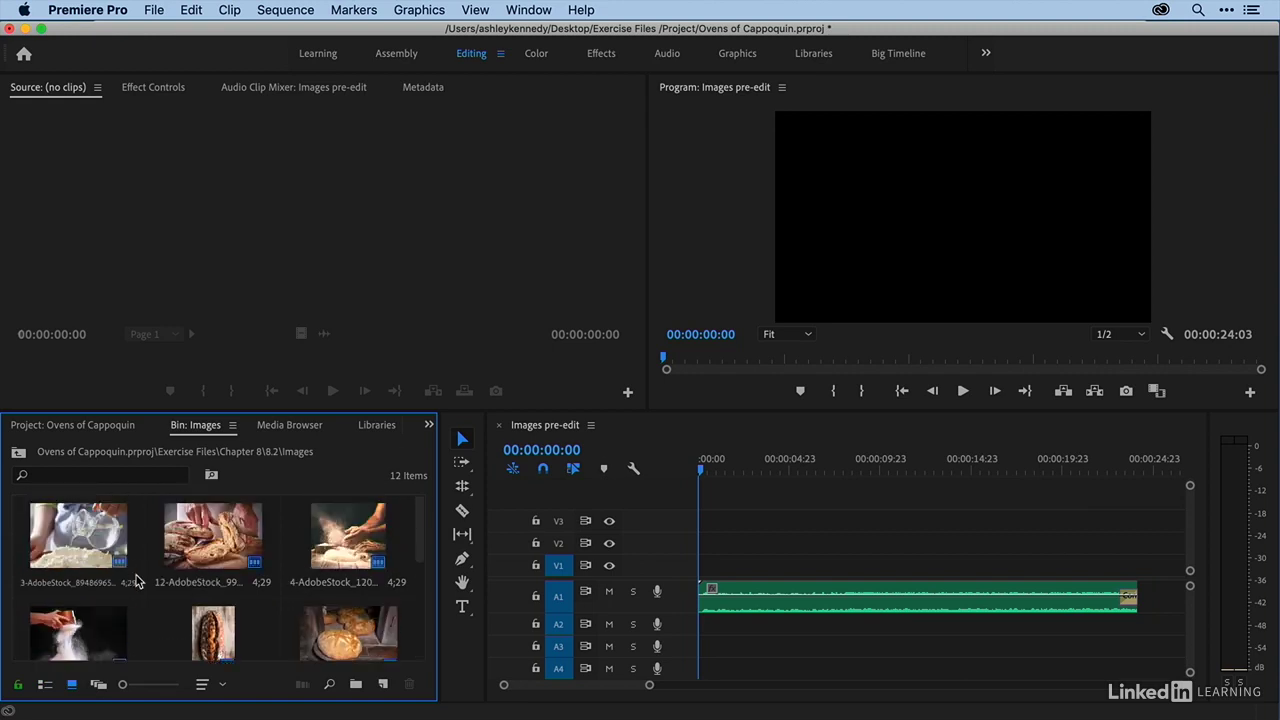
pyautogui.click(45, 684)
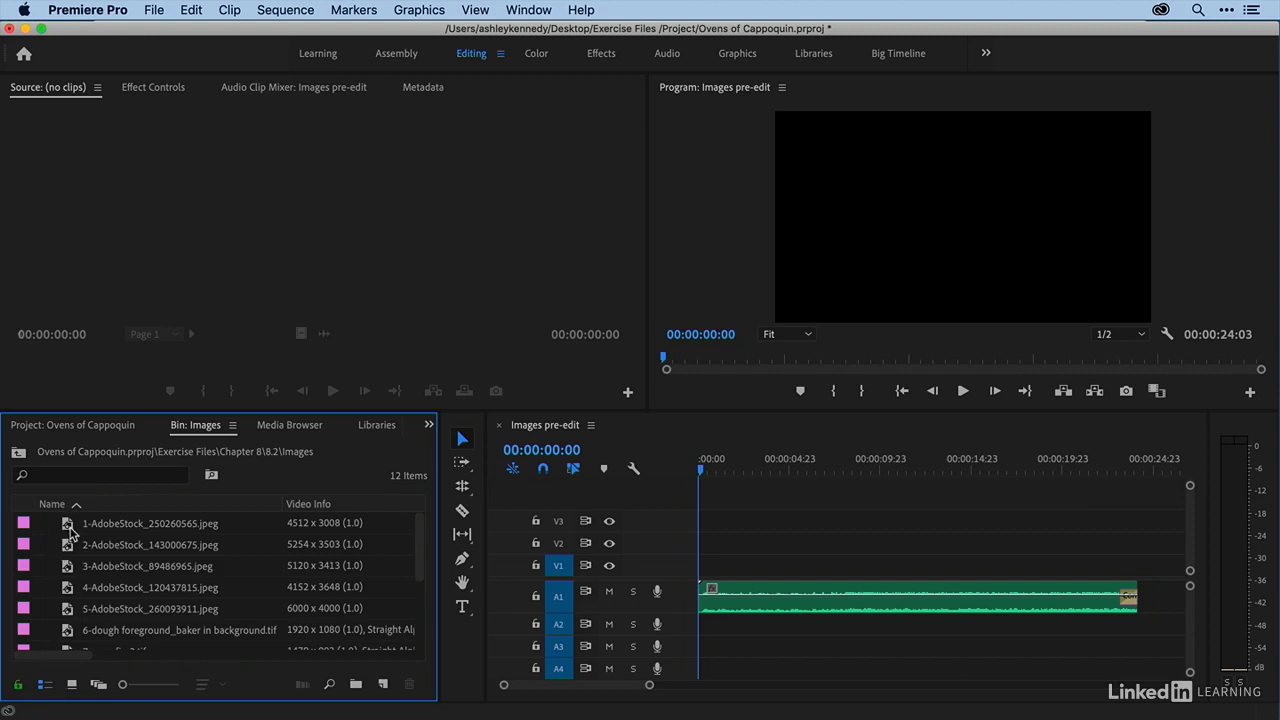
# Step: Select the photos in the Images bin to place on track V1
pyautogui.click(150, 523)
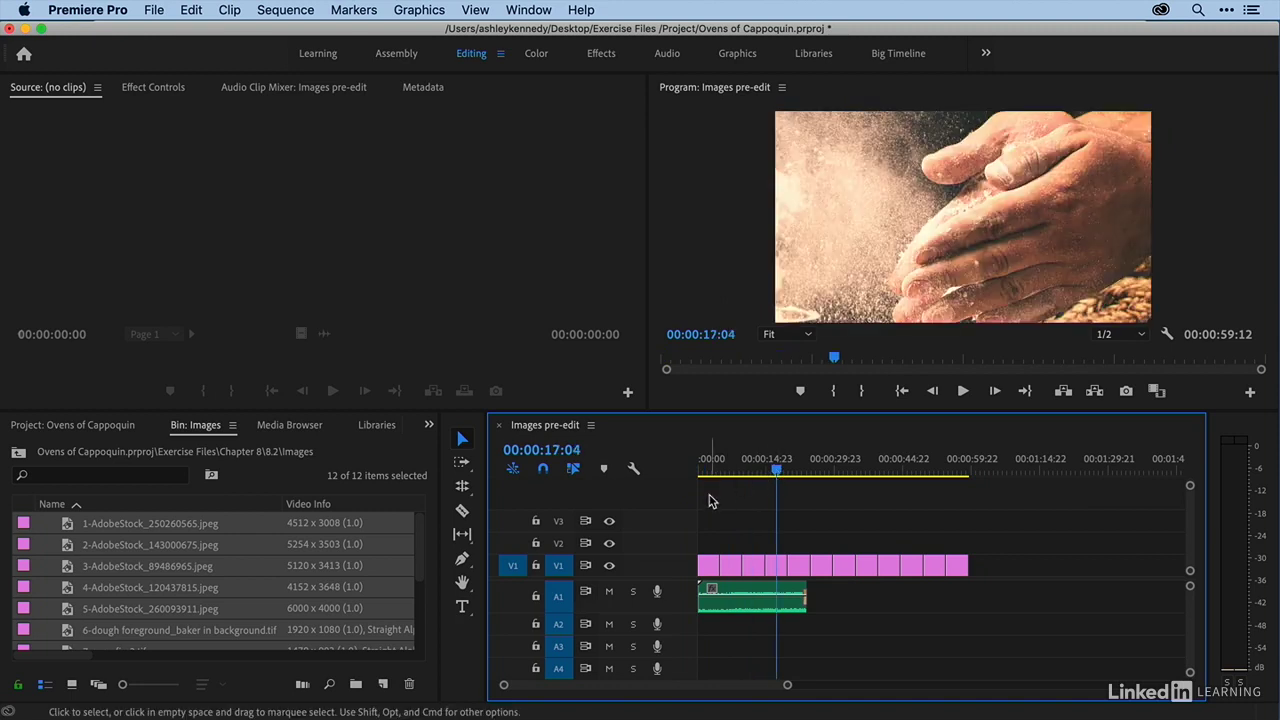
pyautogui.moveTo(967, 543)
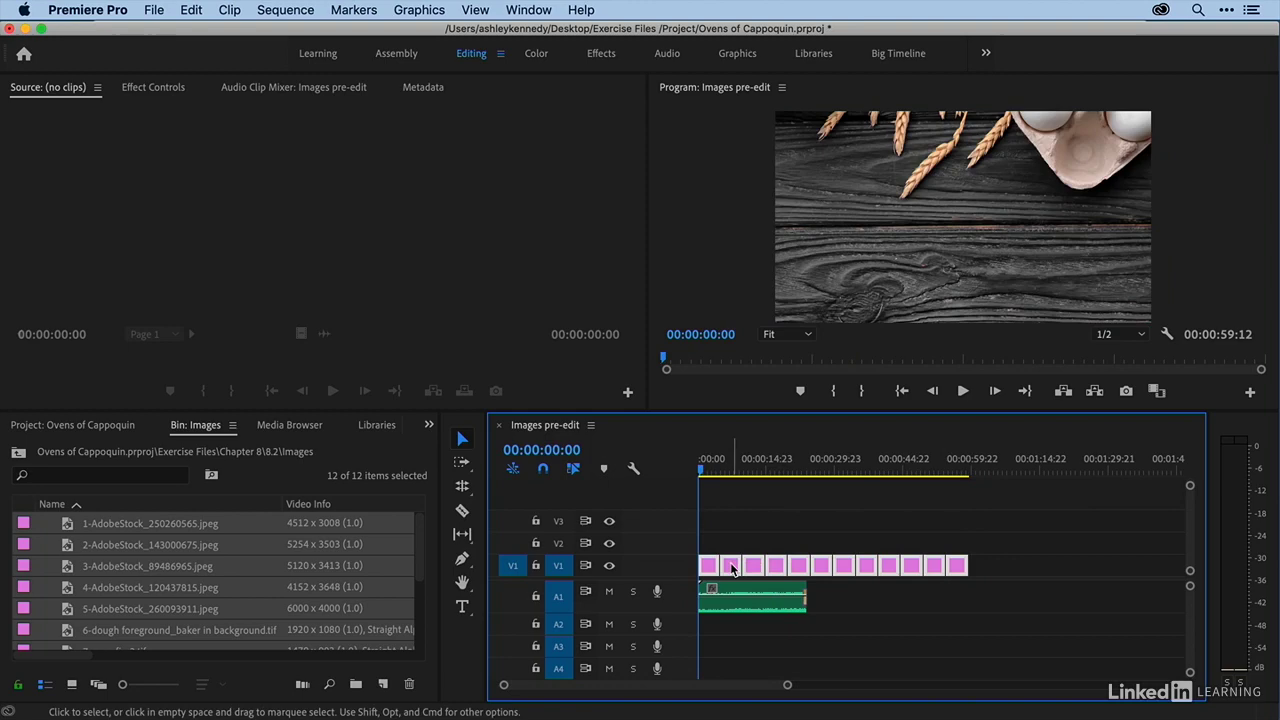
pyautogui.rightClick(730, 565)
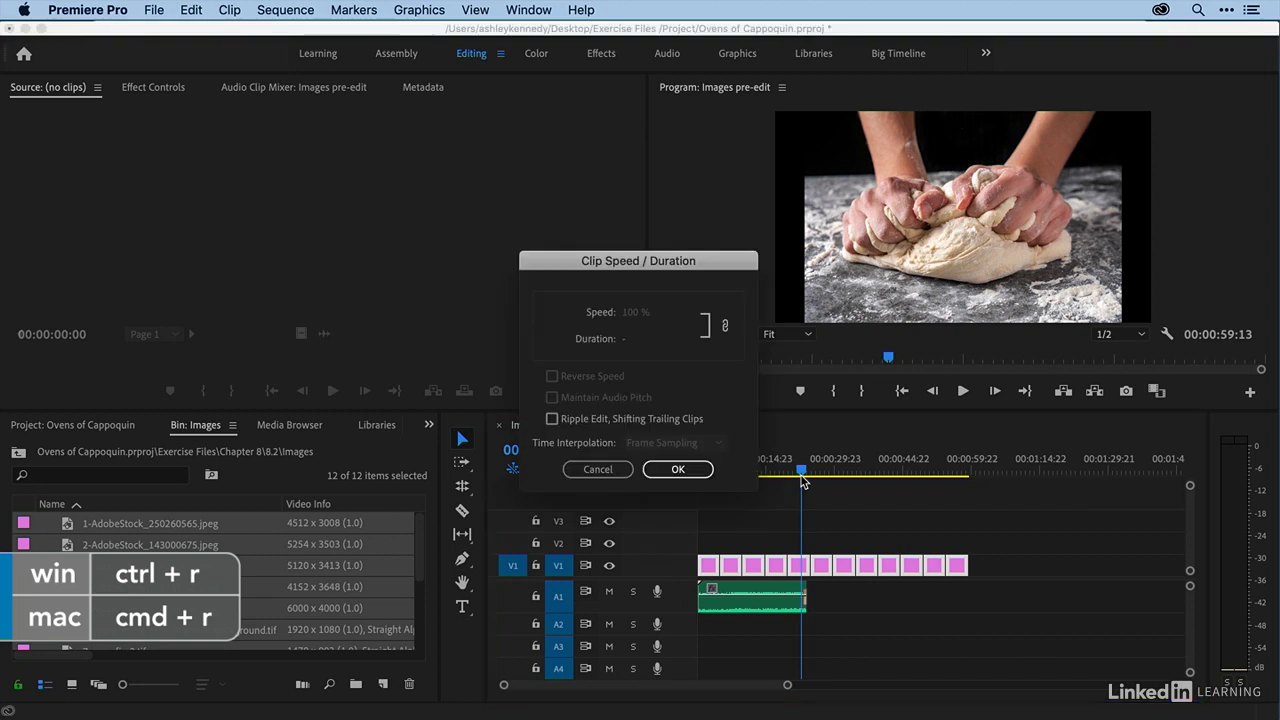
pyautogui.moveTo(628, 344)
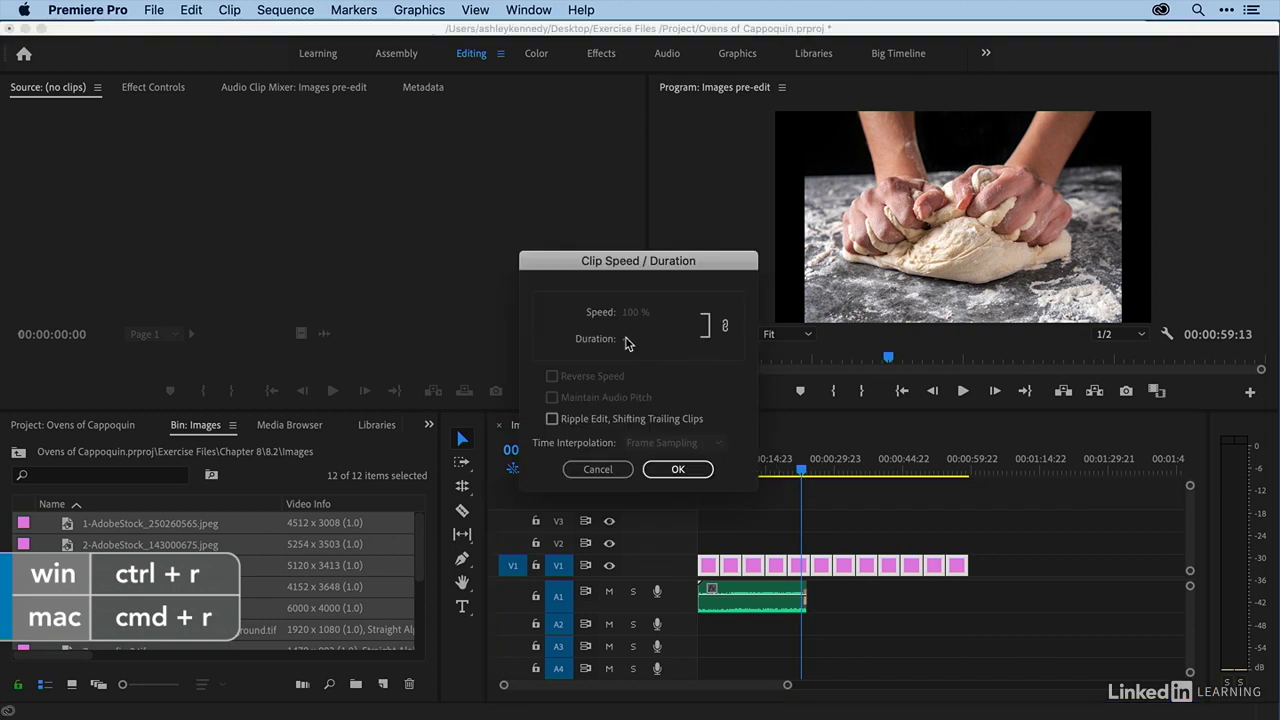
# Step: Set the photo clips' duration to 400 (4 seconds) without Ripple Edit
pyautogui.click(660, 338)
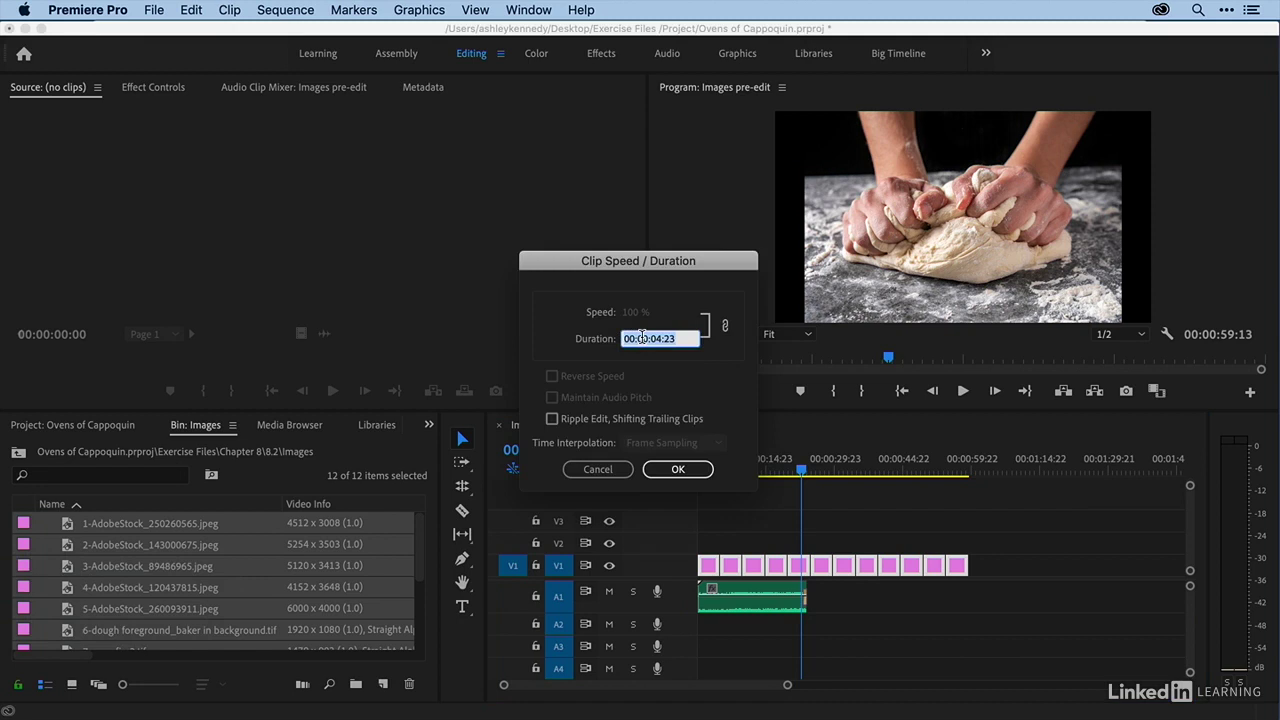
pyautogui.write('400')
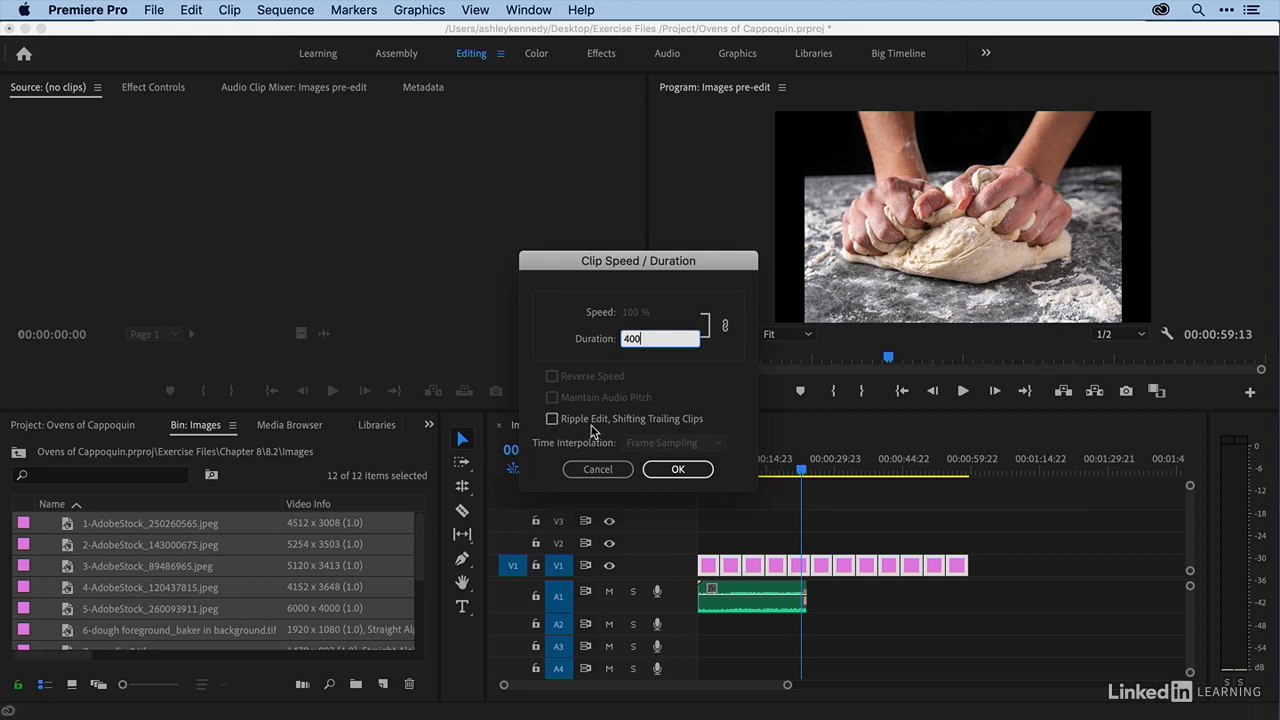
pyautogui.click(677, 469)
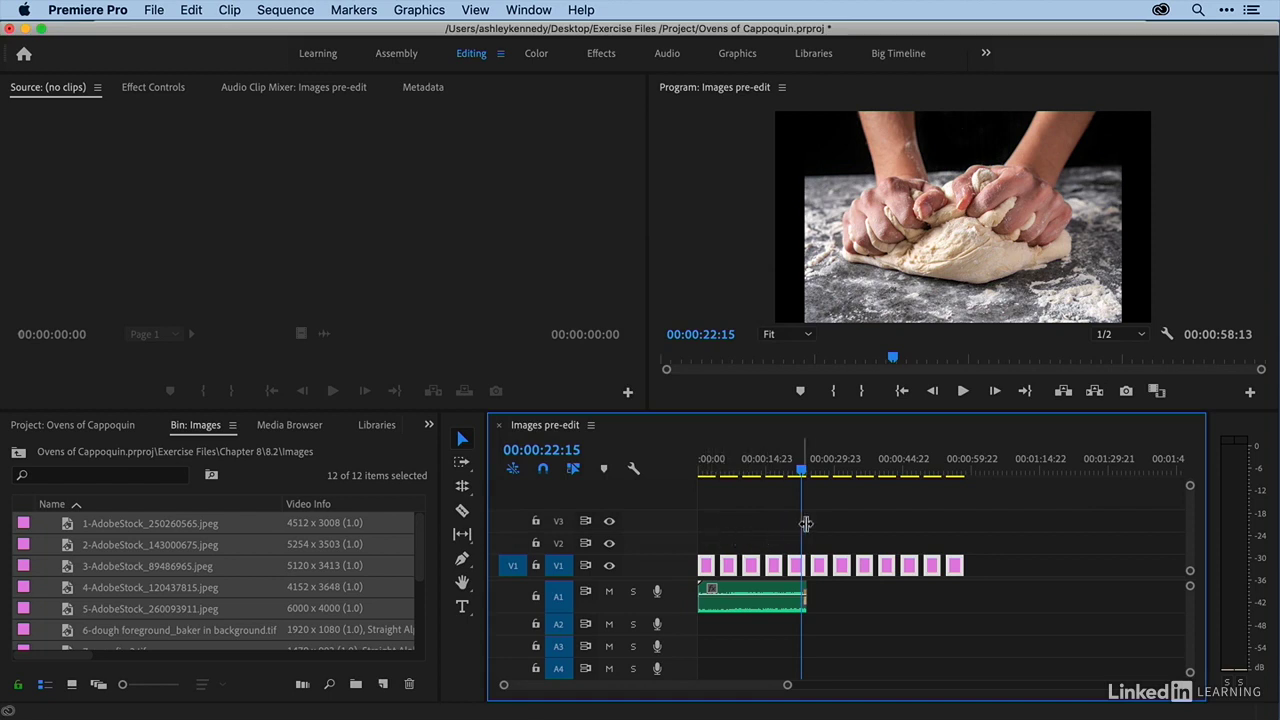
pyautogui.moveTo(883, 529)
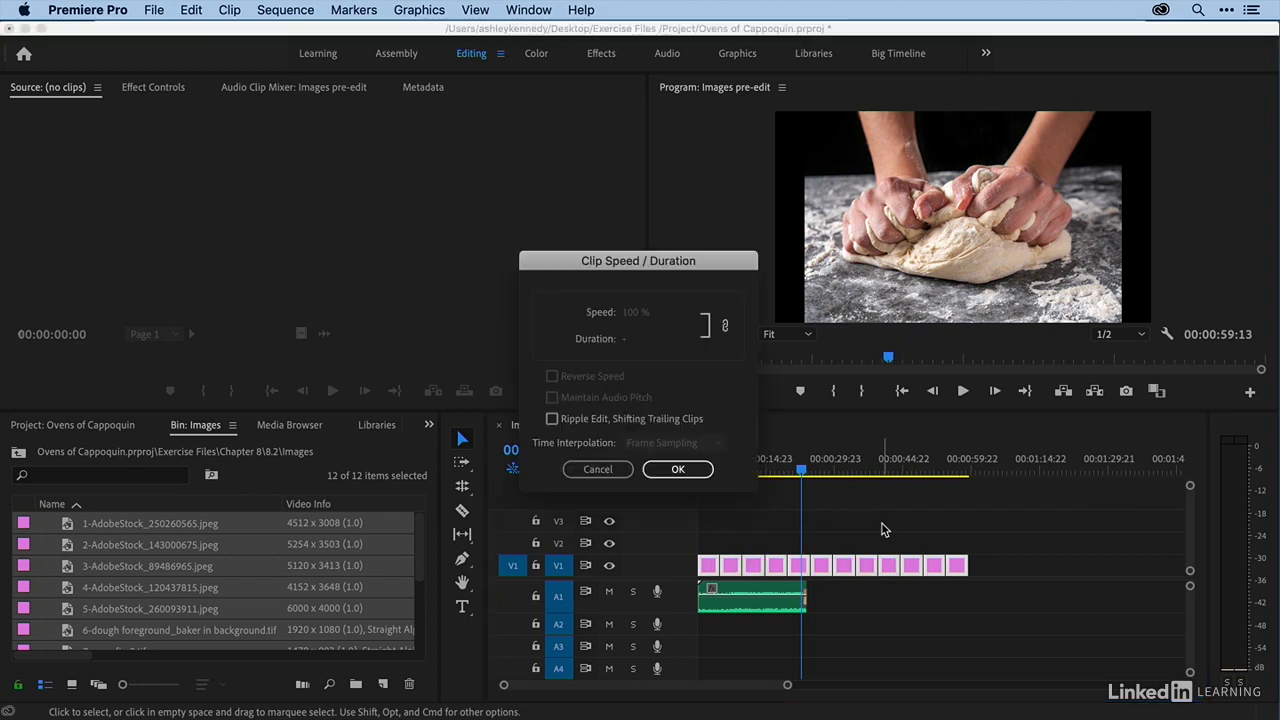
# Step: Reapply the 4-second duration with Ripple Edit, Shifting Trailing Clips enabled
pyautogui.click(655, 338)
pyautogui.write('400')
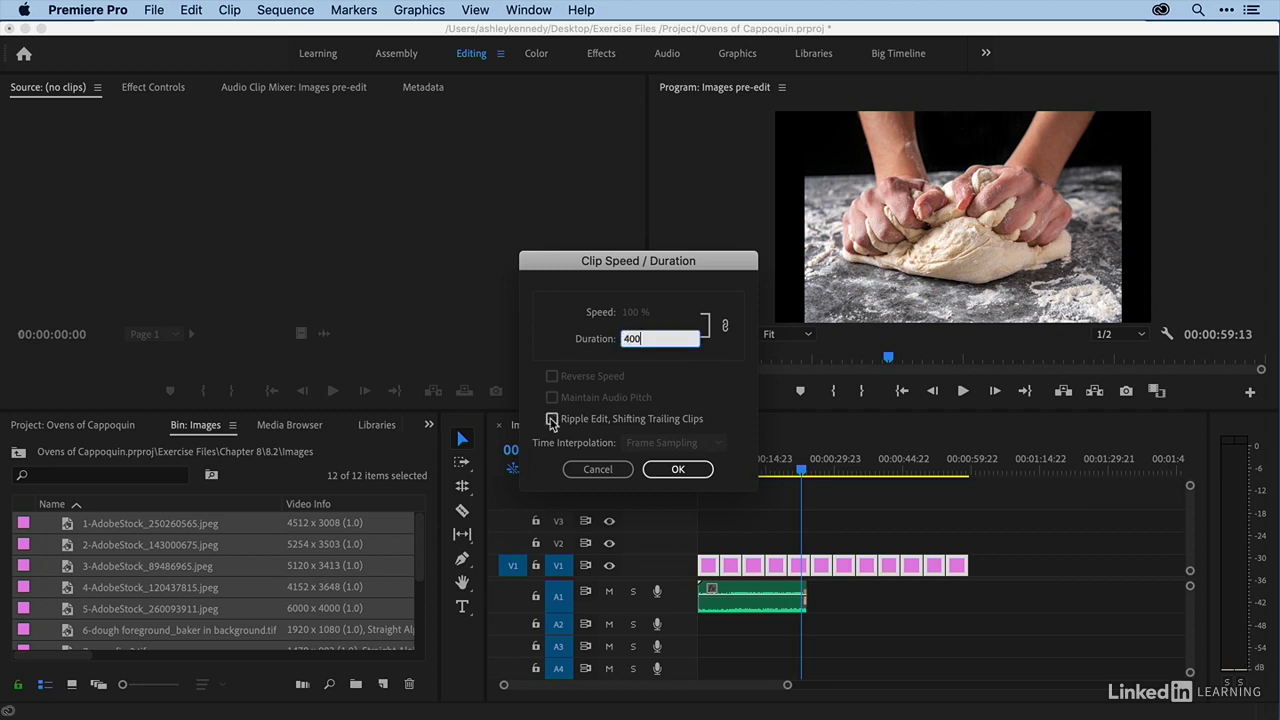
pyautogui.click(678, 469)
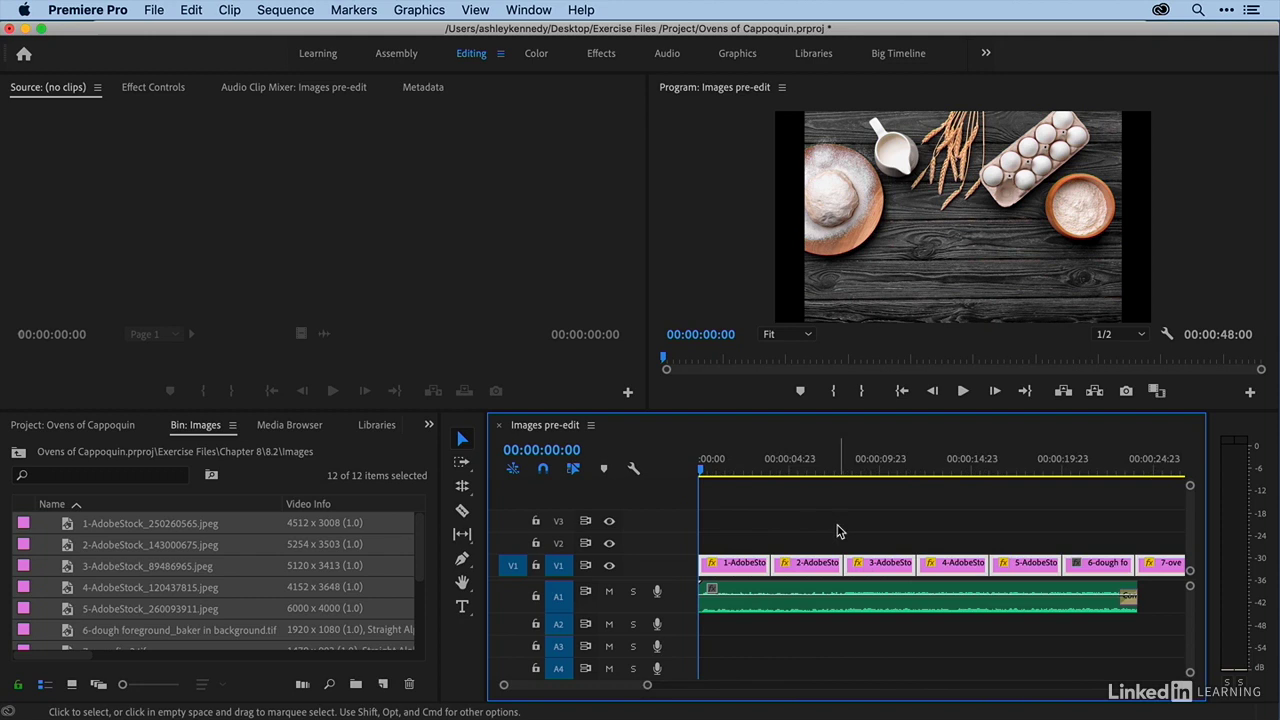
pyautogui.moveTo(884, 527)
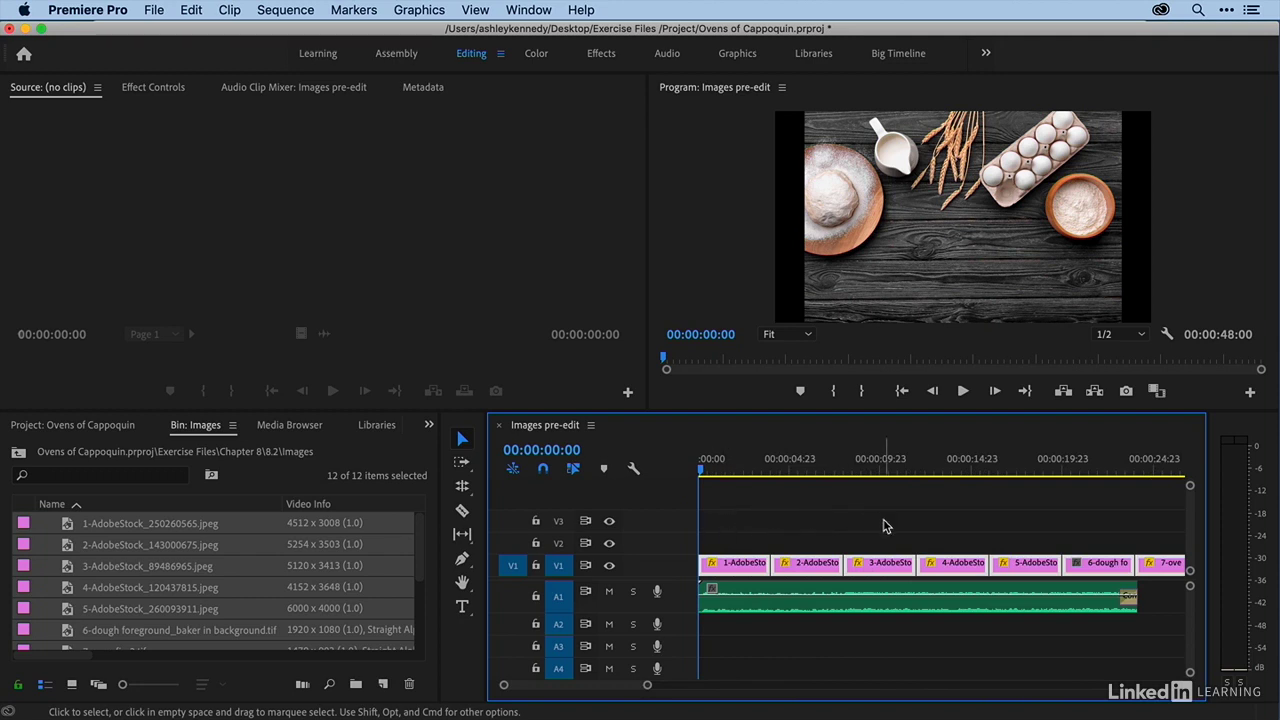
pyautogui.click(962, 391)
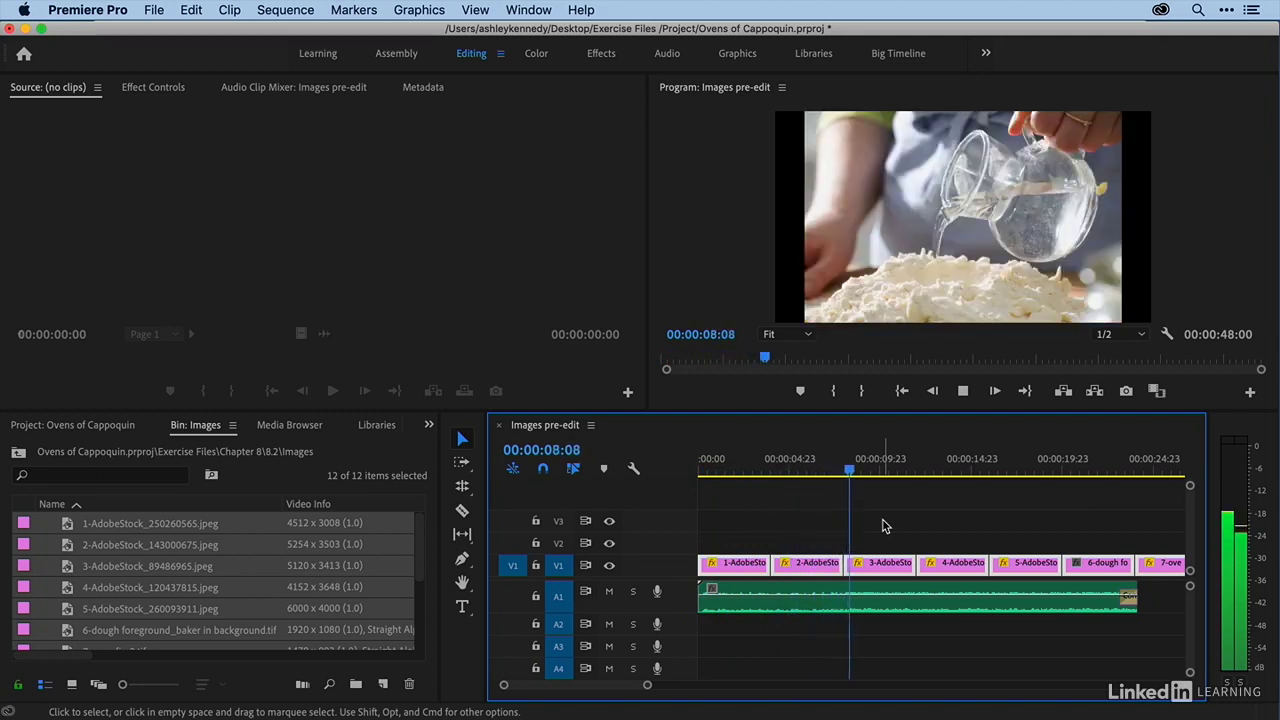
pyautogui.click(775, 470)
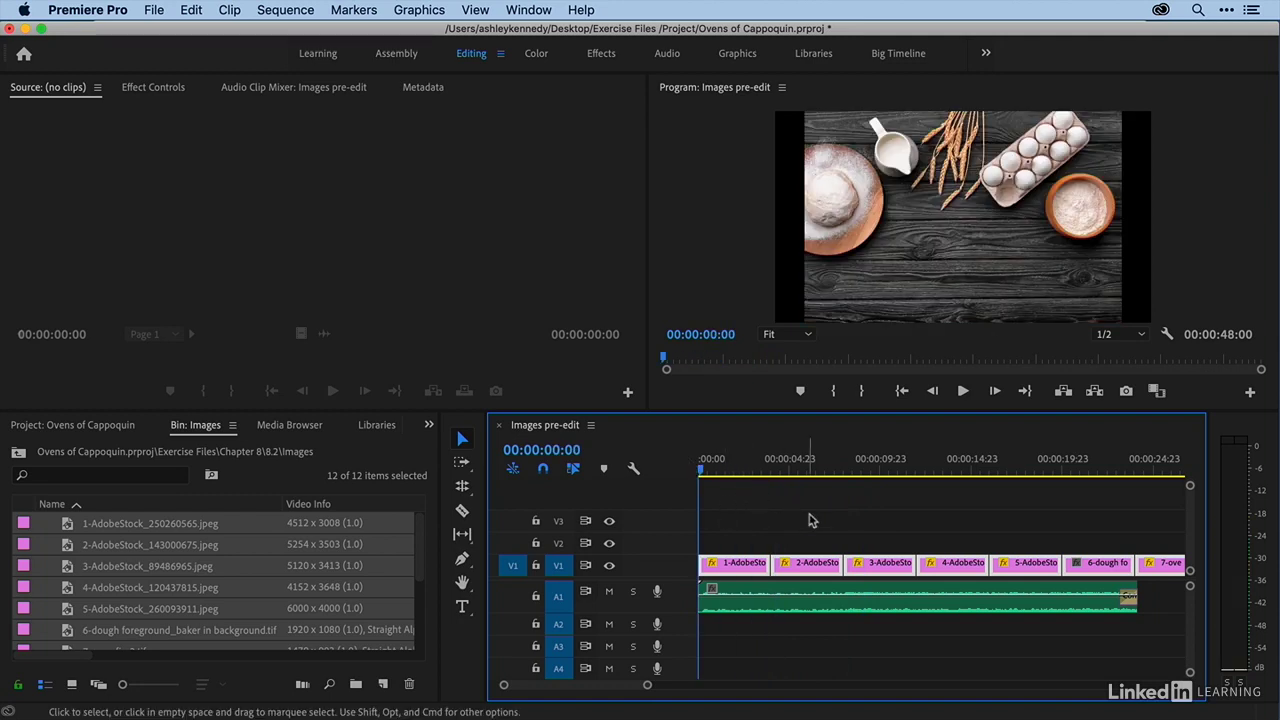
pyautogui.moveTo(879, 525)
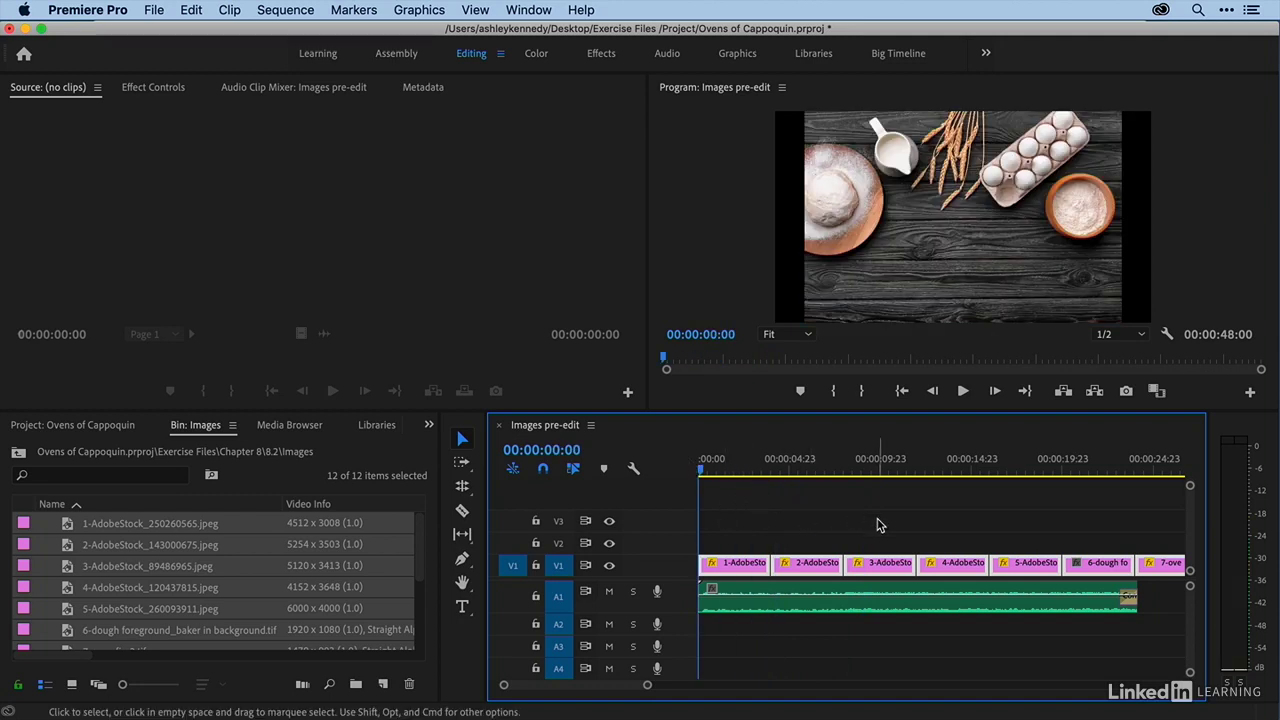
pyautogui.moveTo(728, 538)
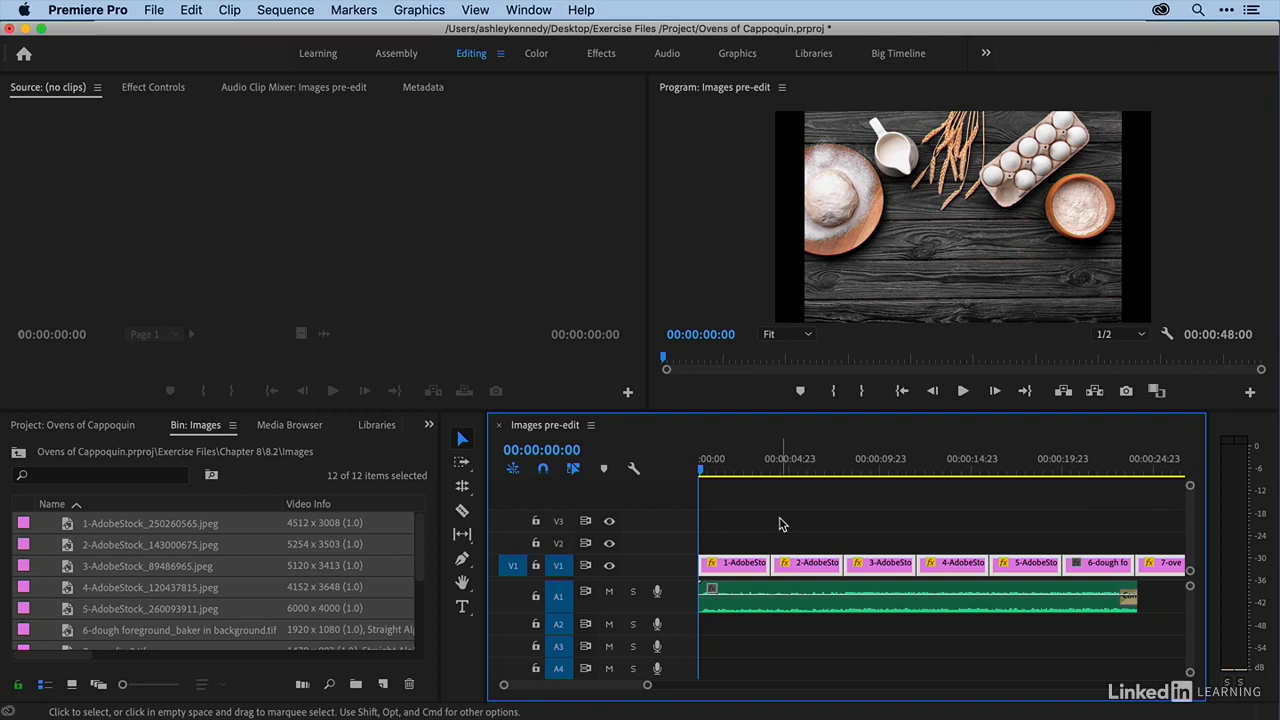
pyautogui.moveTo(847, 518)
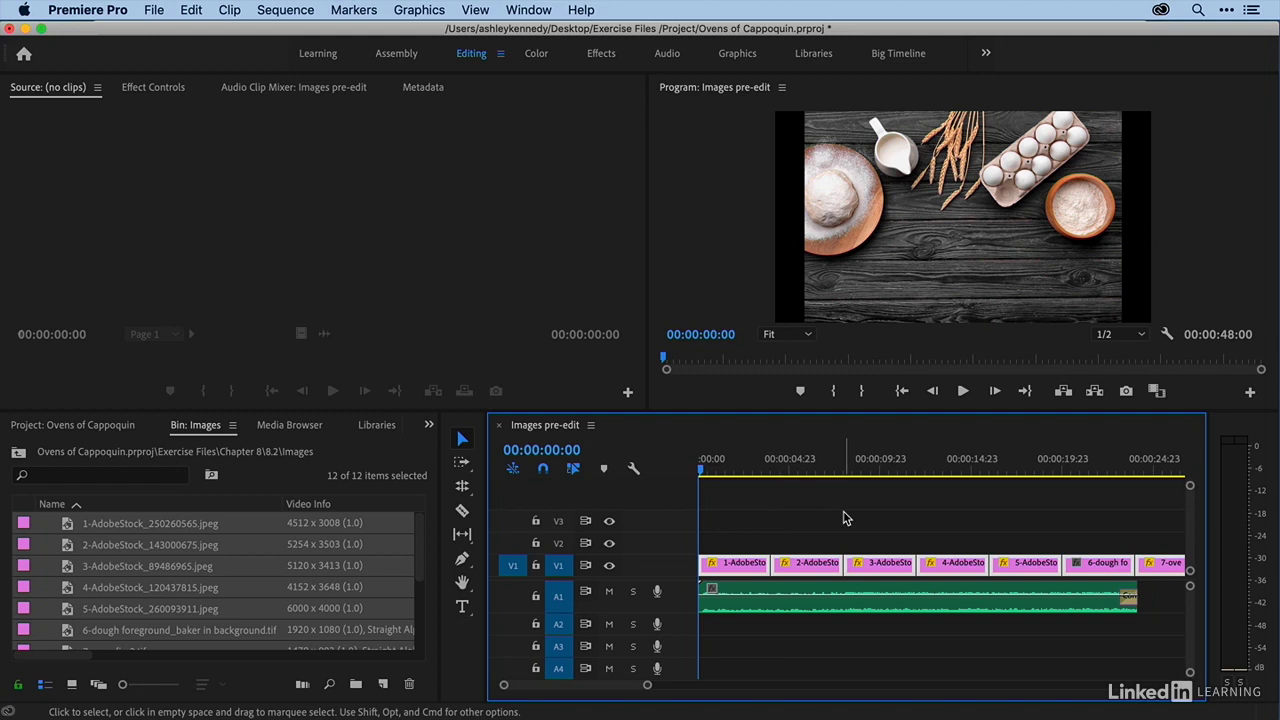
pyautogui.moveTo(535, 597)
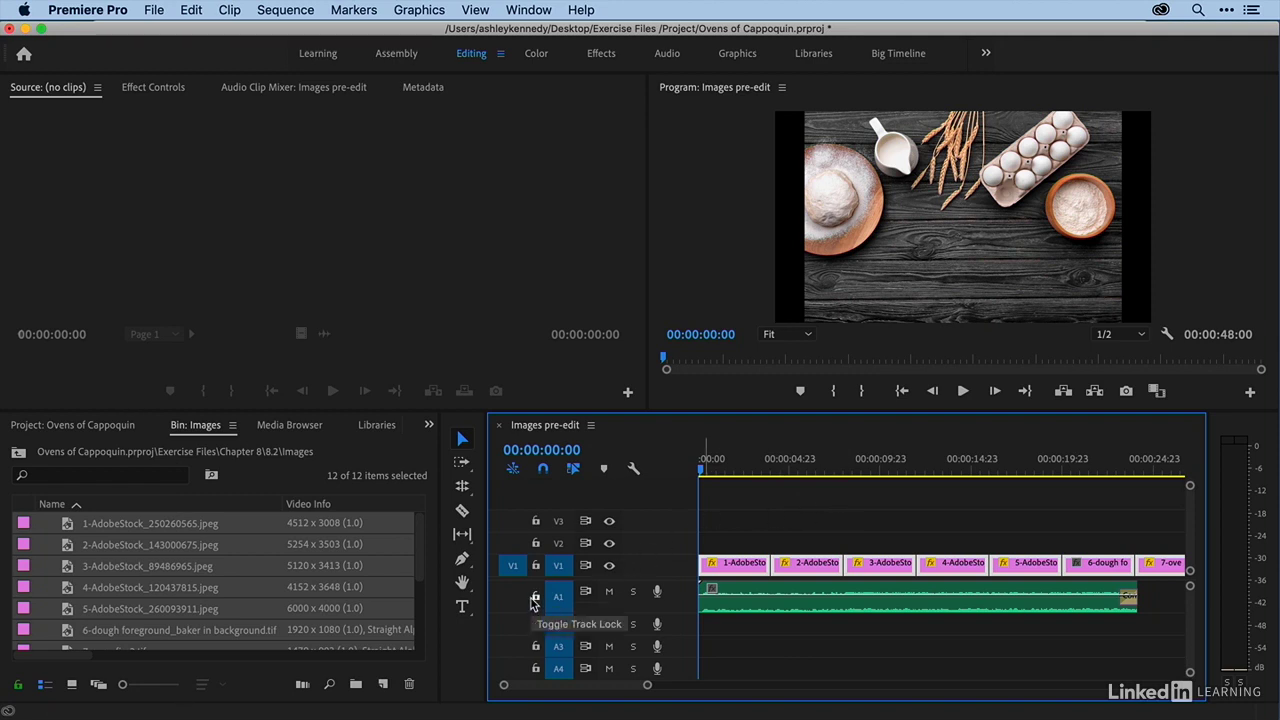
pyautogui.click(535, 597)
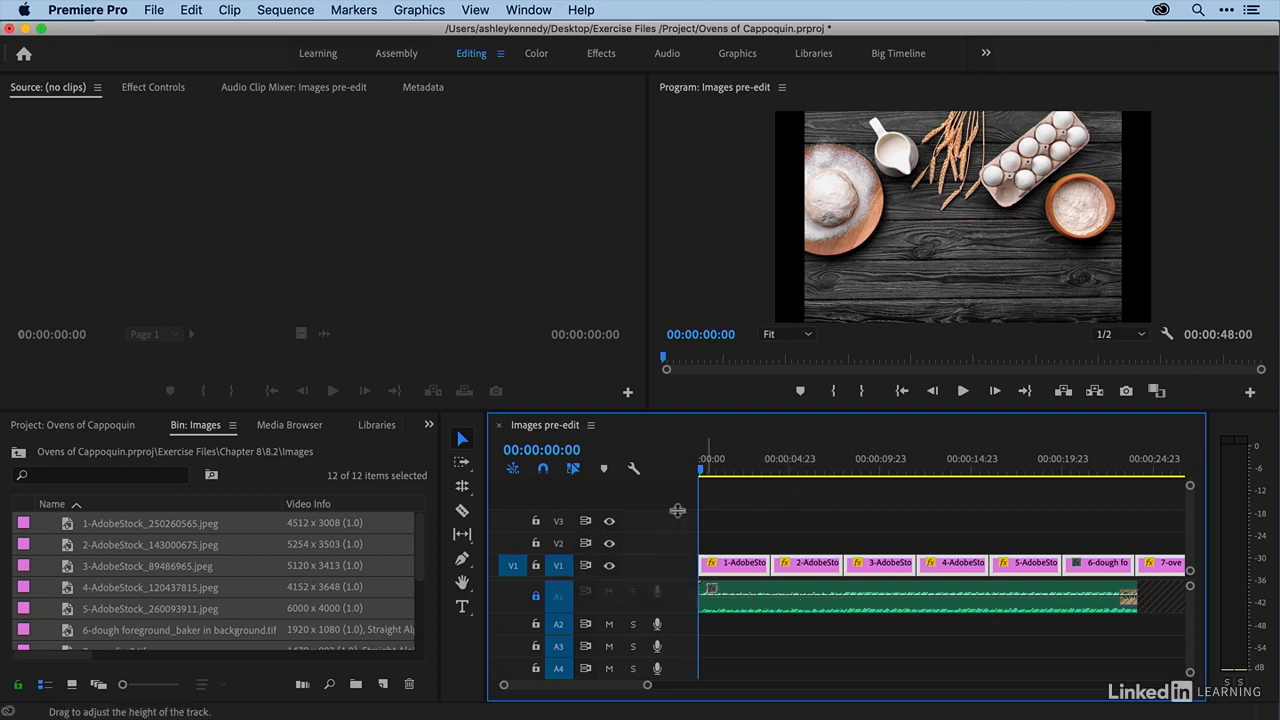
pyautogui.click(724, 470)
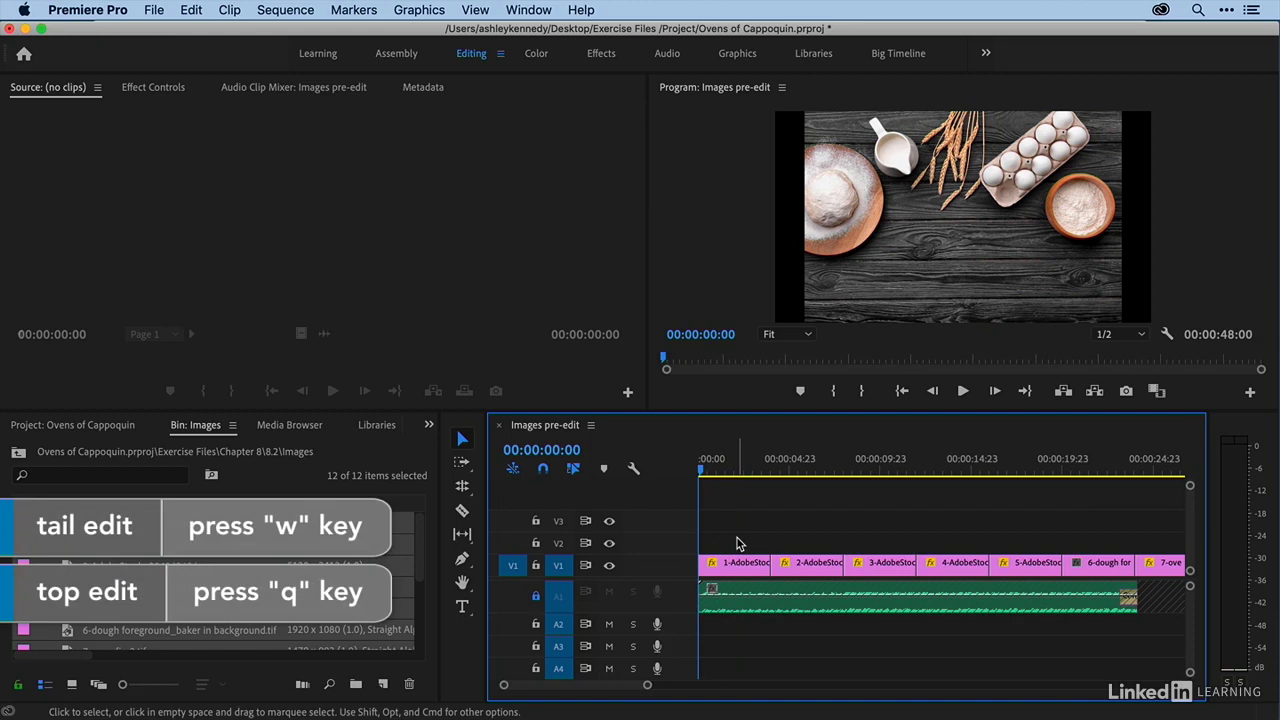
pyautogui.click(740, 470)
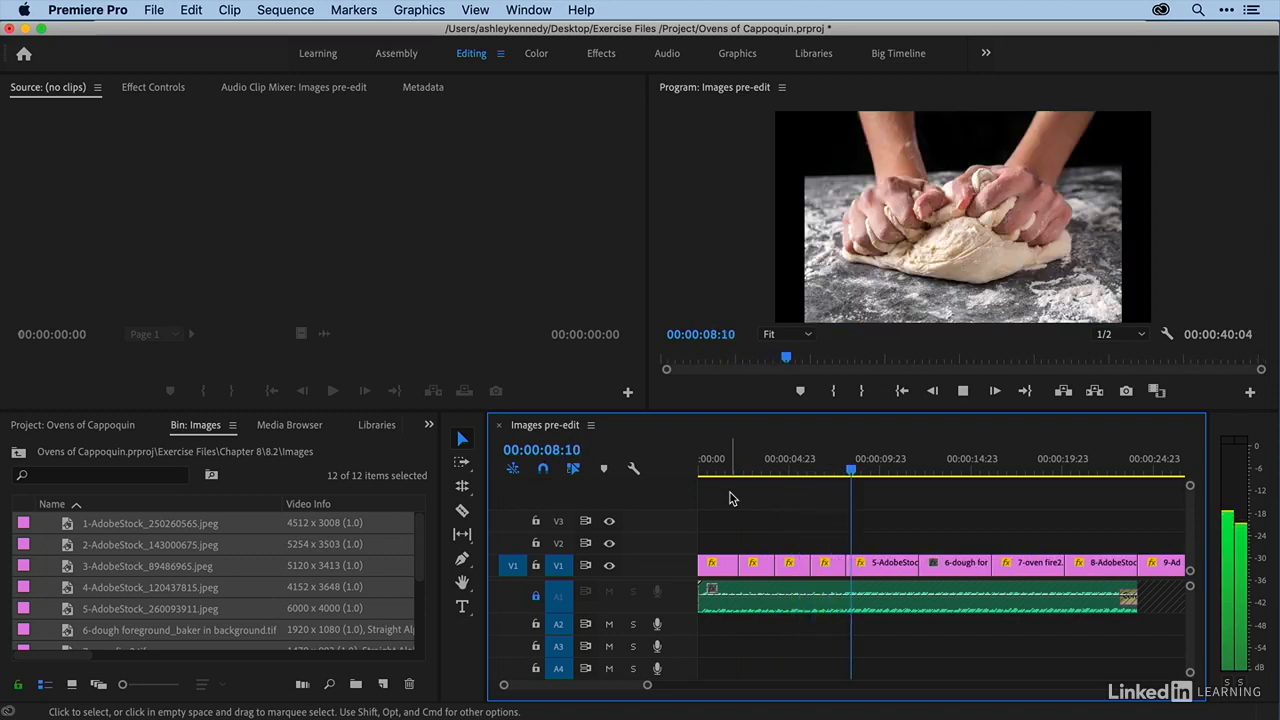
# Step: Ripple-trim each still photo to the music beats, shortening the sequence to about 24 seconds
pyautogui.click(887, 470)
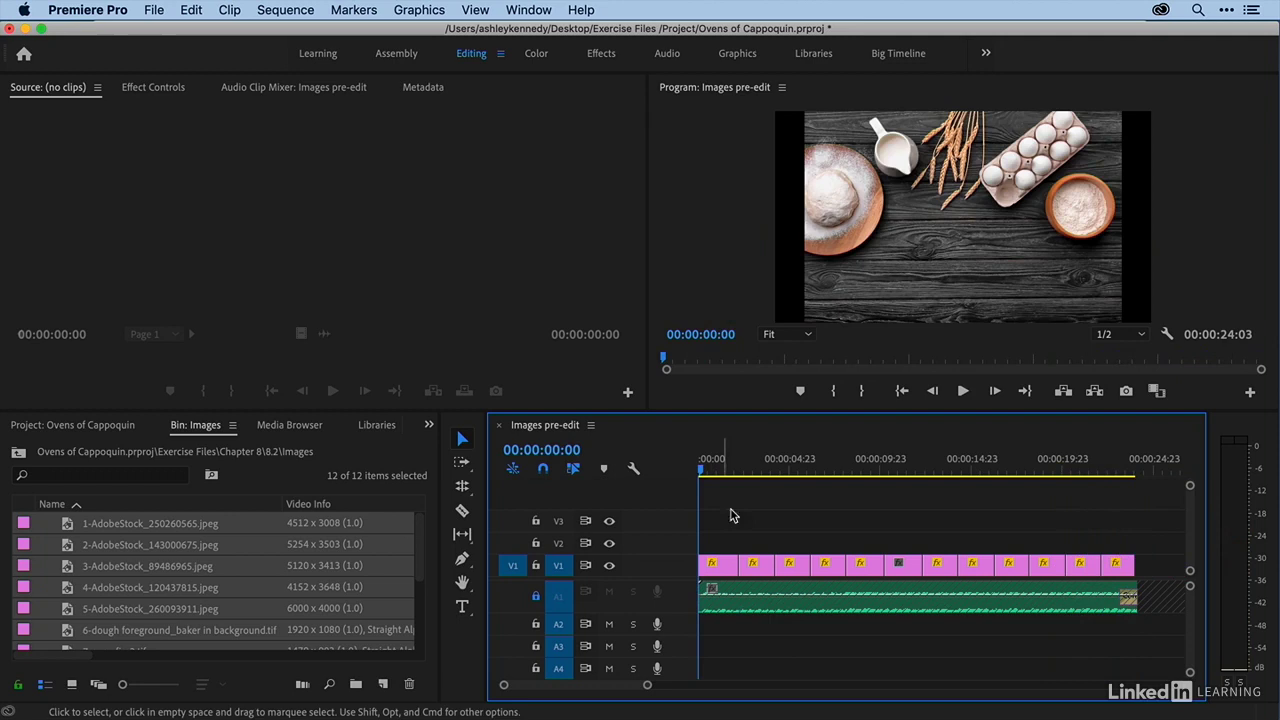
pyautogui.moveTo(797, 537)
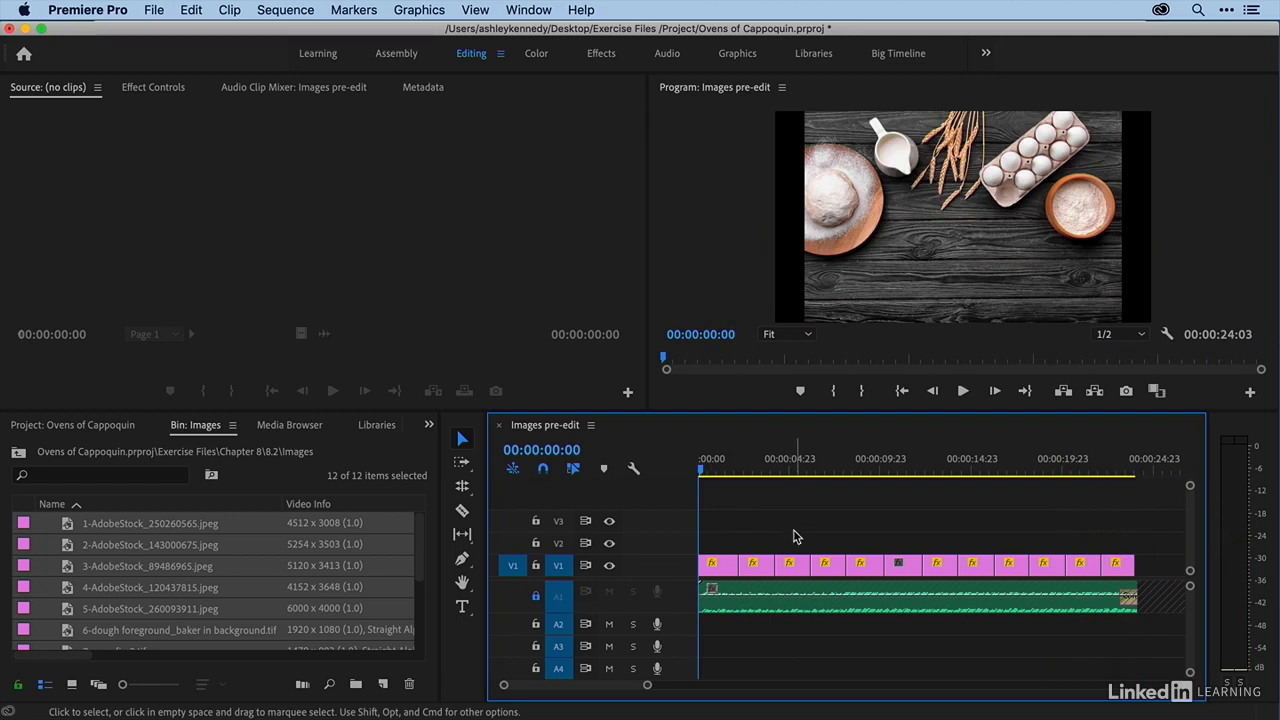
pyautogui.click(962, 391)
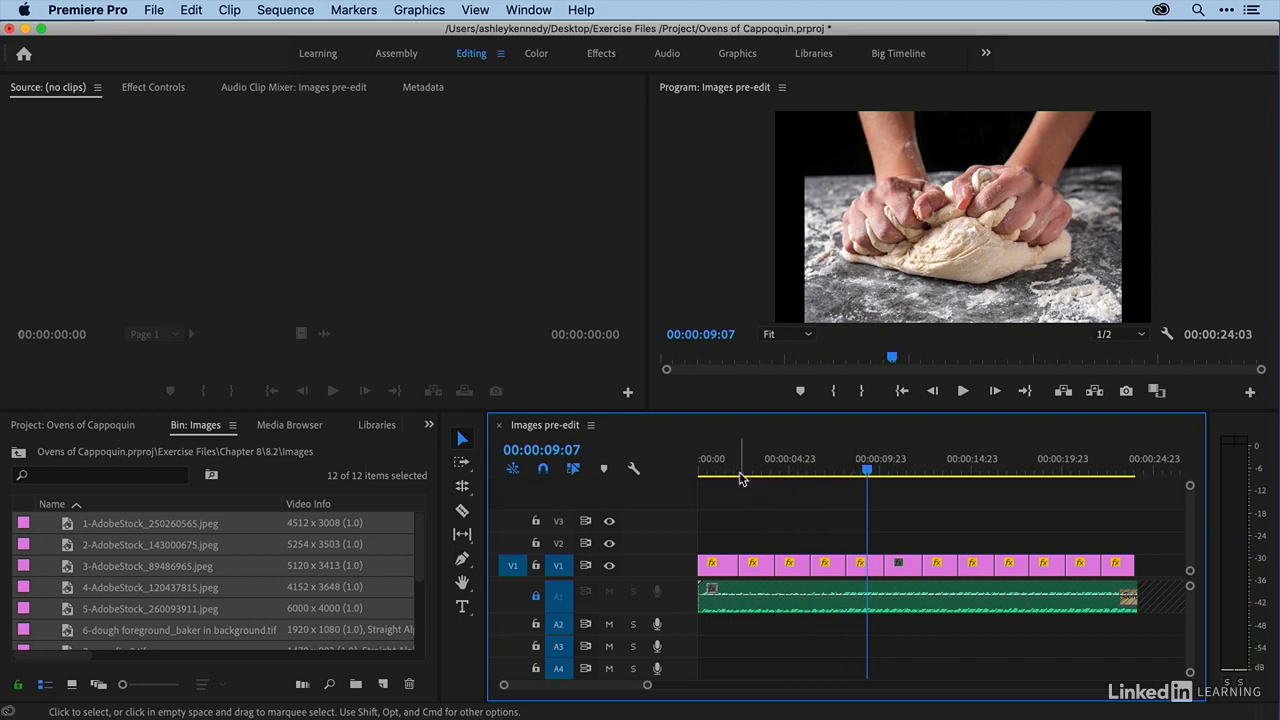
# Step: Go to the sequence start and select the first photo clip to show its motion settings
pyautogui.click(700, 470)
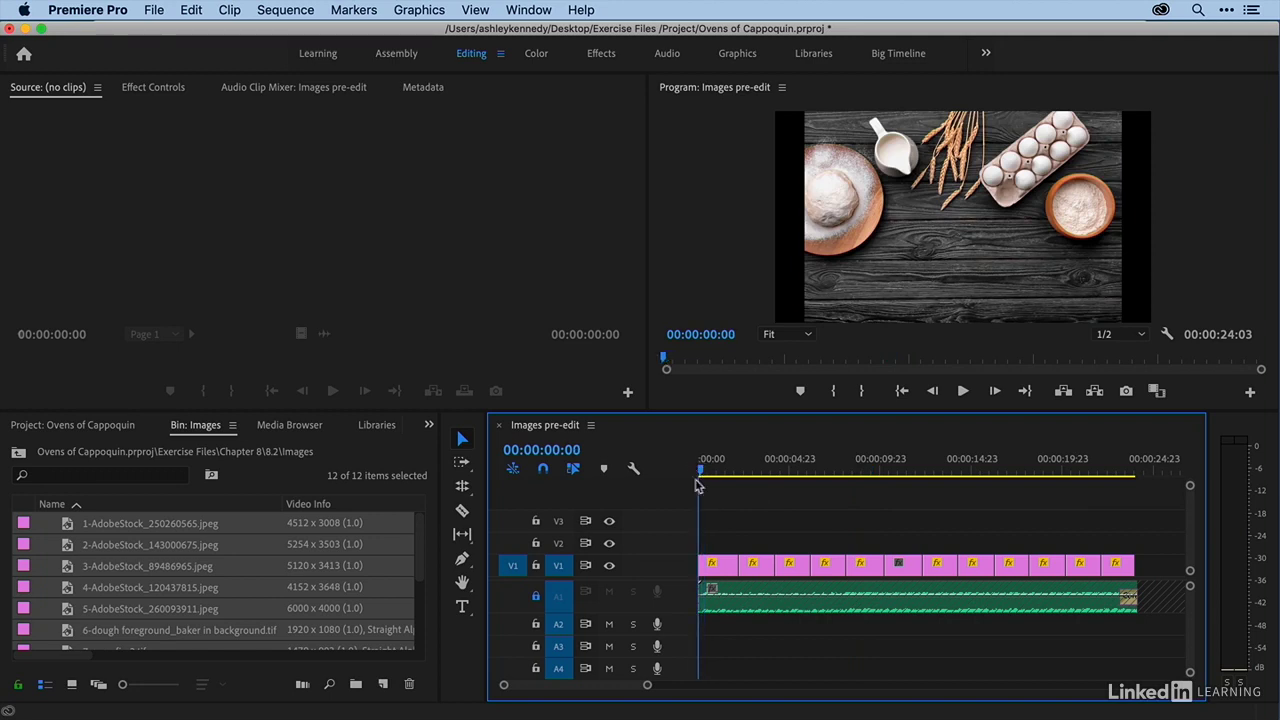
pyautogui.click(718, 565)
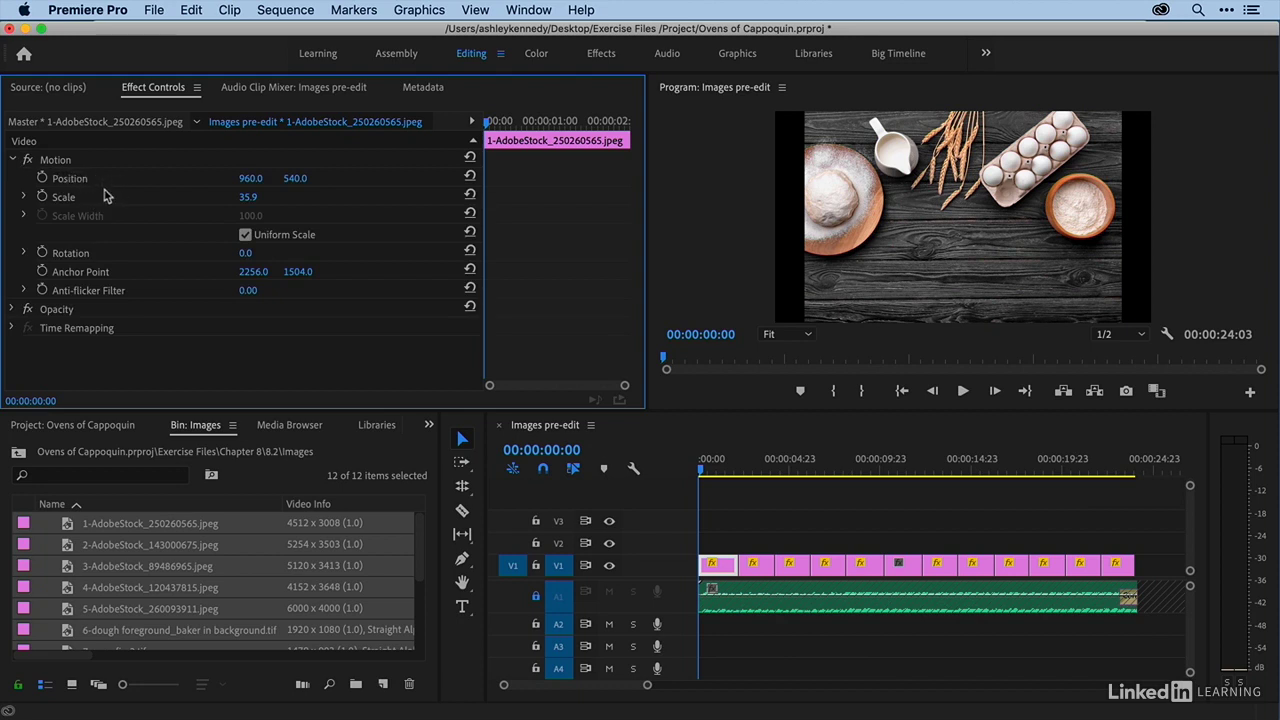
pyautogui.moveTo(810, 188)
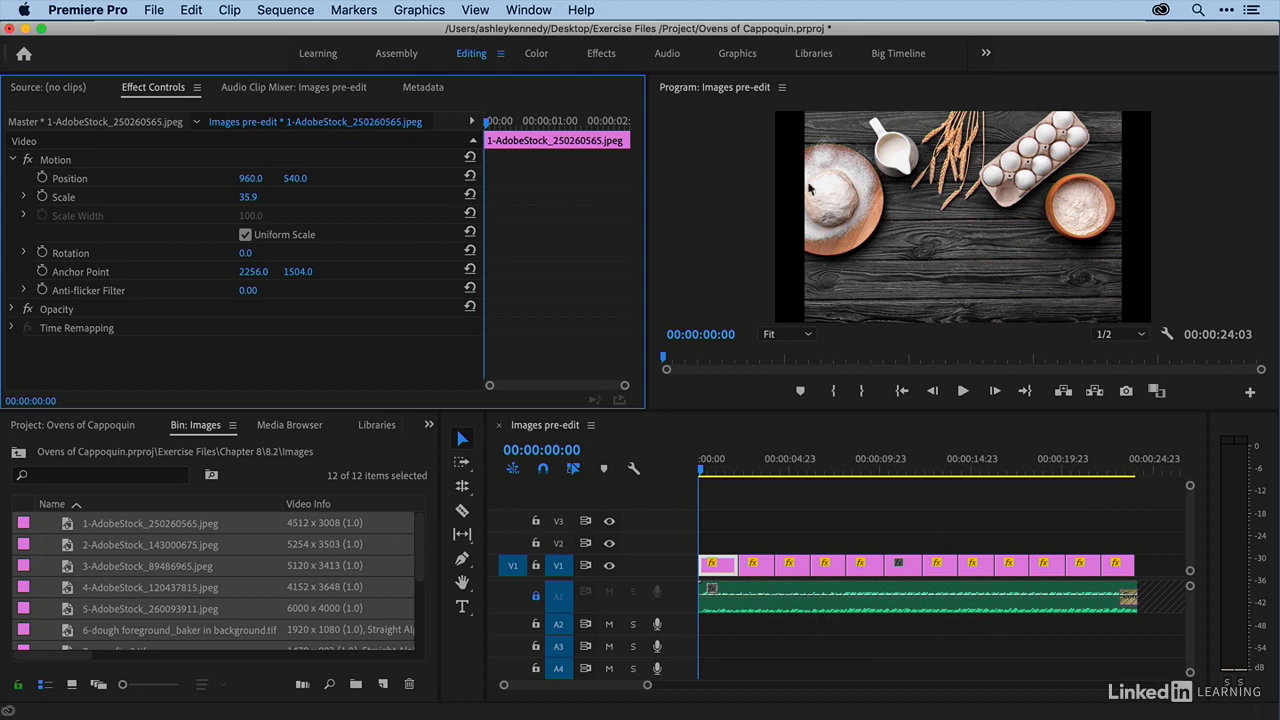
pyautogui.moveTo(830, 232)
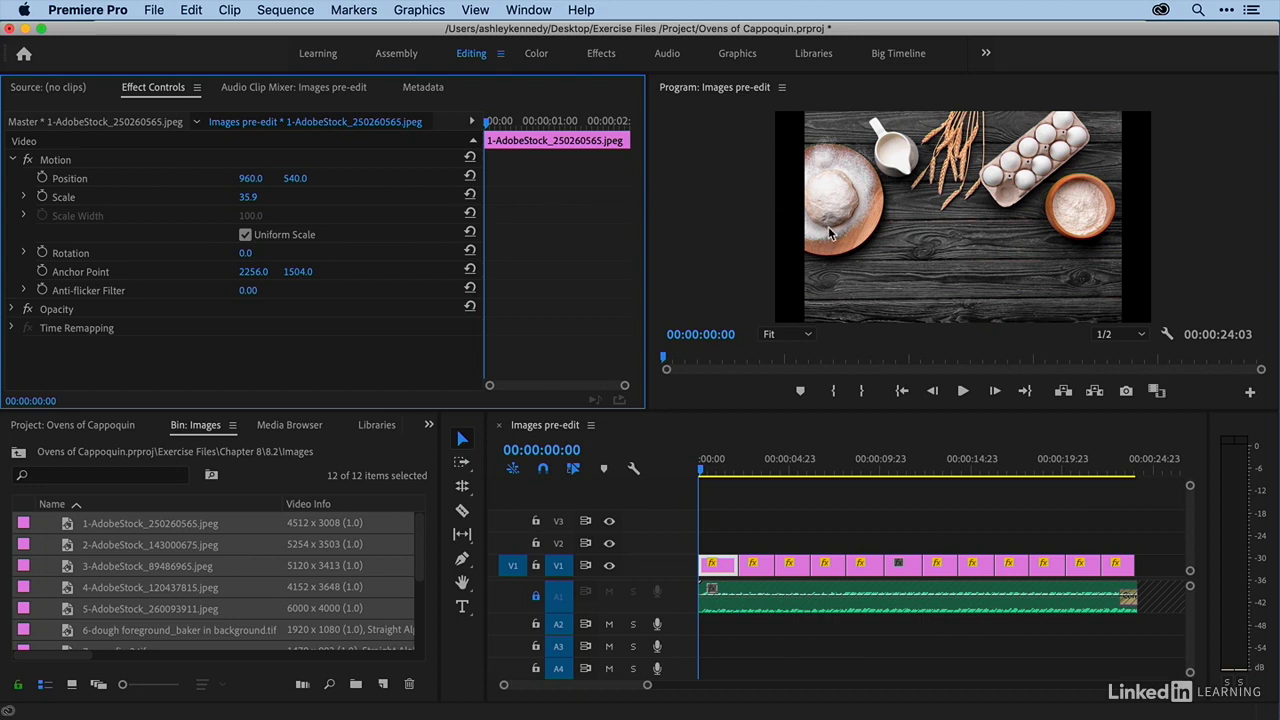
pyautogui.moveTo(828, 231)
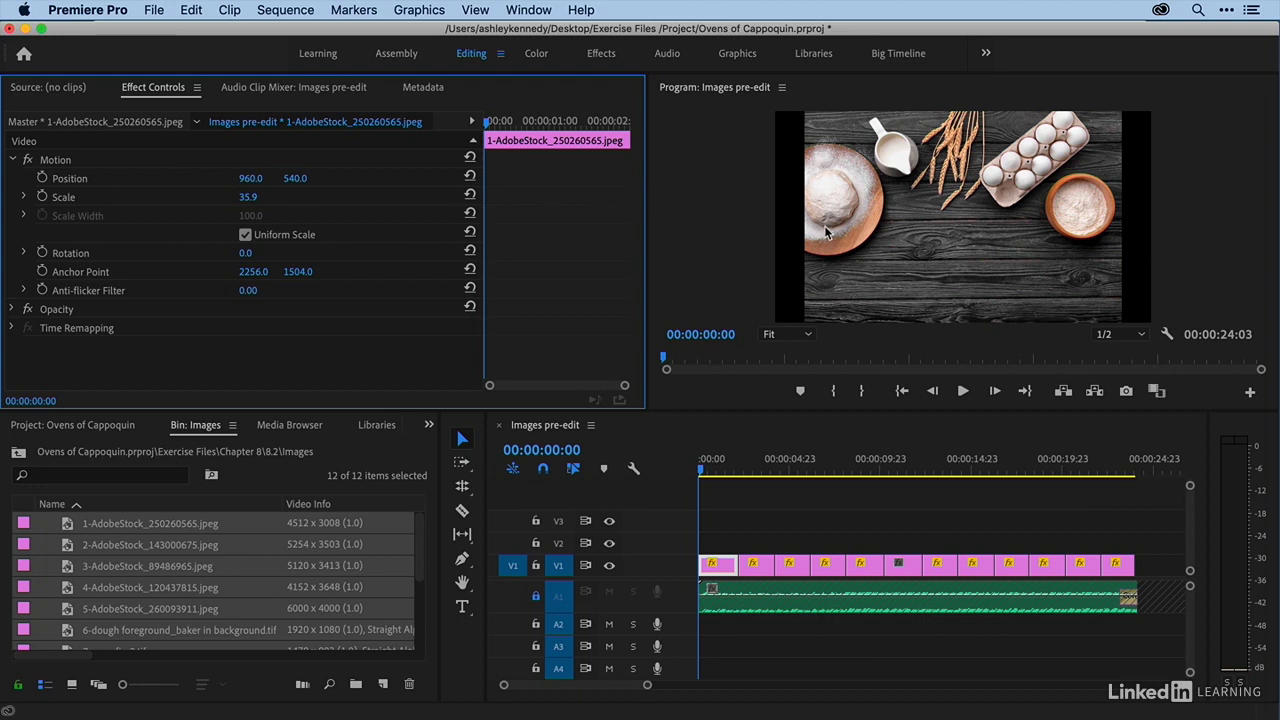
pyautogui.moveTo(800, 168)
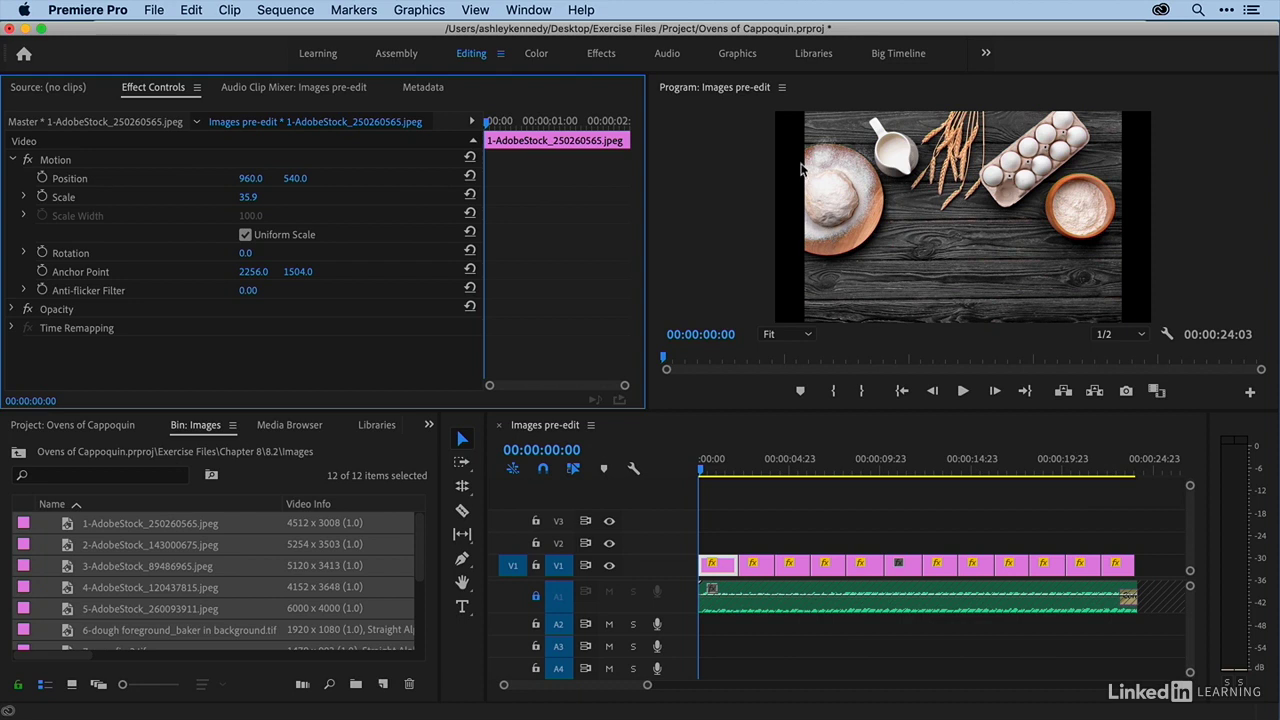
pyautogui.moveTo(223, 198)
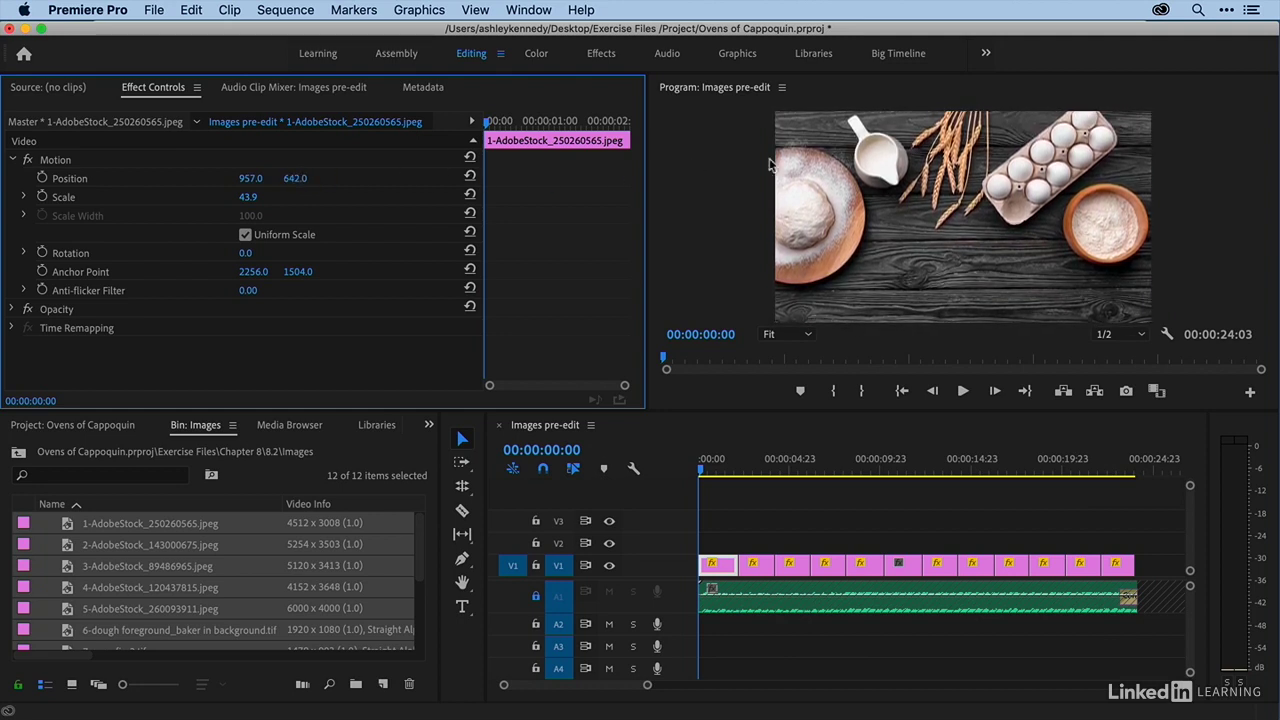
pyautogui.moveTo(735, 175)
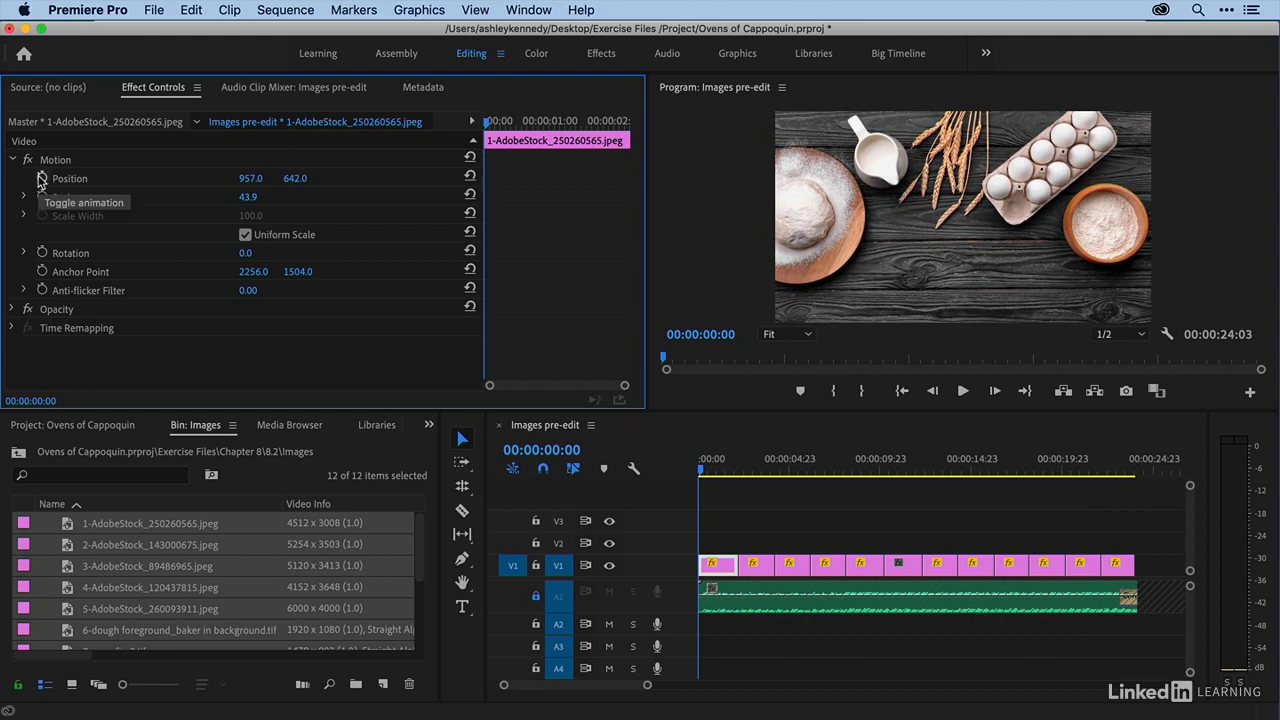
# Step: Add Position and Scale keyframes at the first photo's start and final frame
pyautogui.click(42, 178)
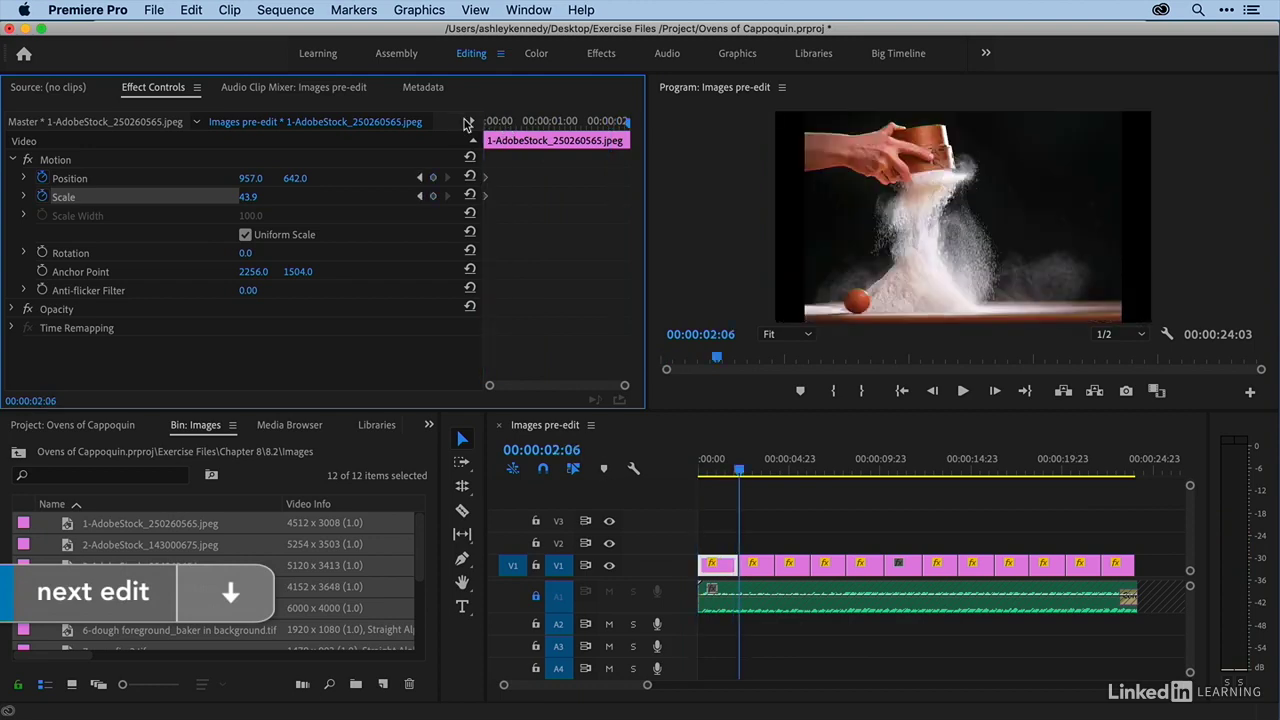
pyautogui.moveTo(893, 220)
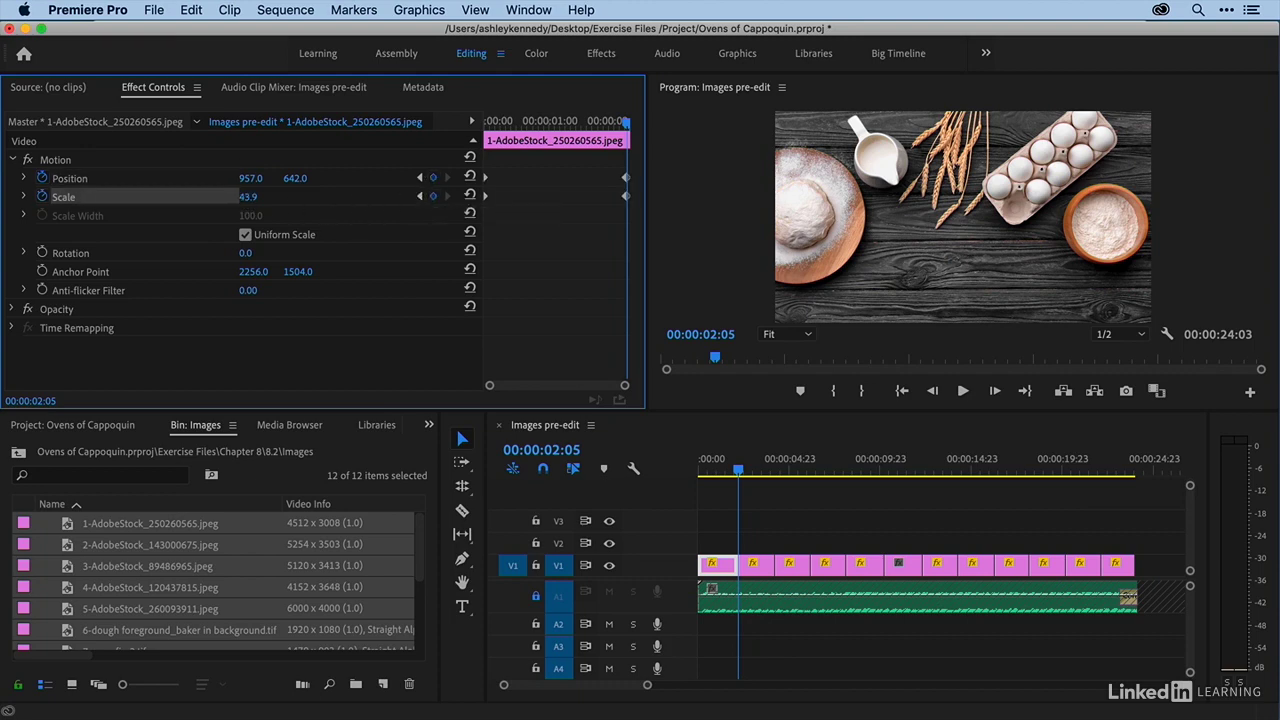
pyautogui.moveTo(248, 196); pyautogui.dragTo(248, 196)
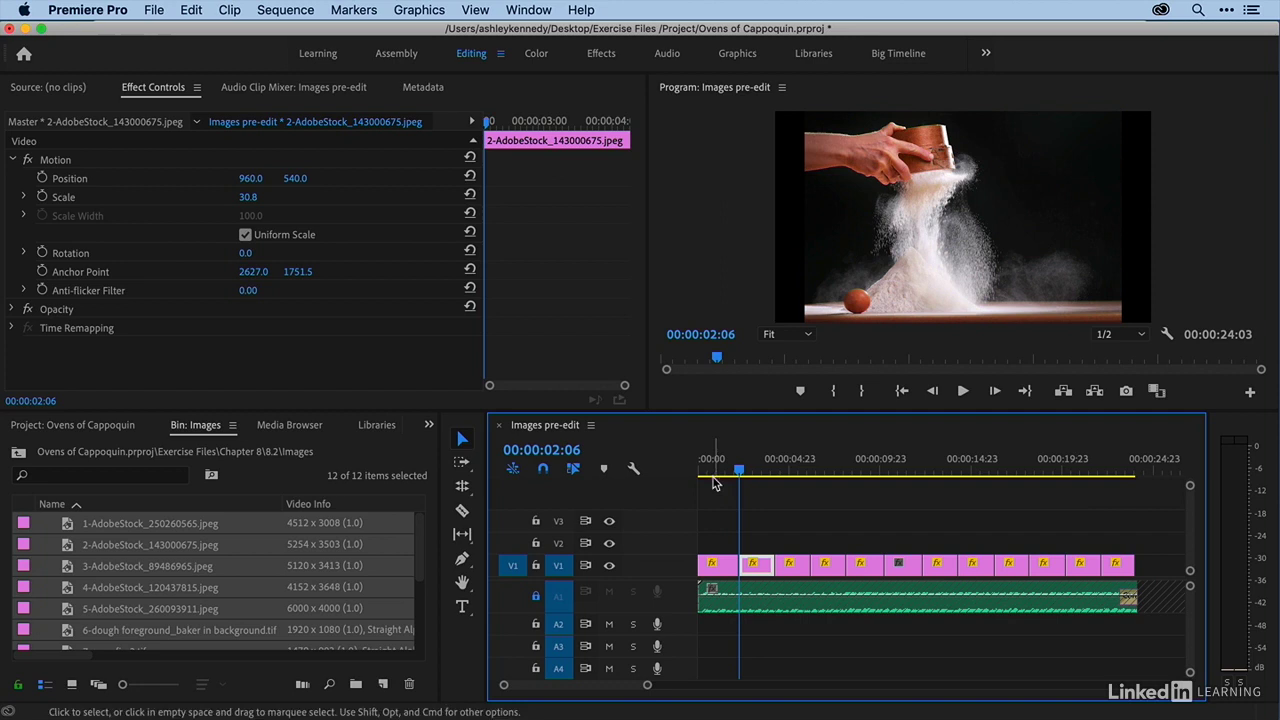
# Step: Select clip 2 and set Scale 54.8 and Position 1310, 878
pyautogui.click(750, 471)
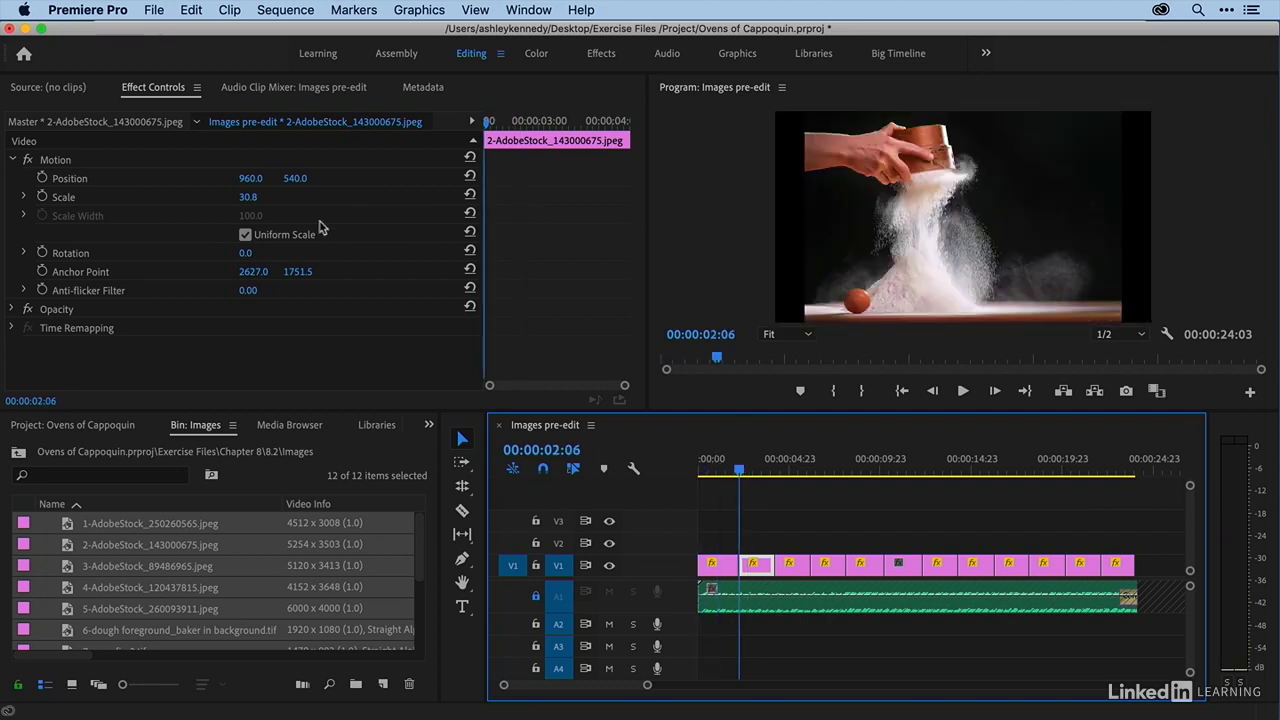
pyautogui.moveTo(248, 196); pyautogui.dragTo(260, 196)
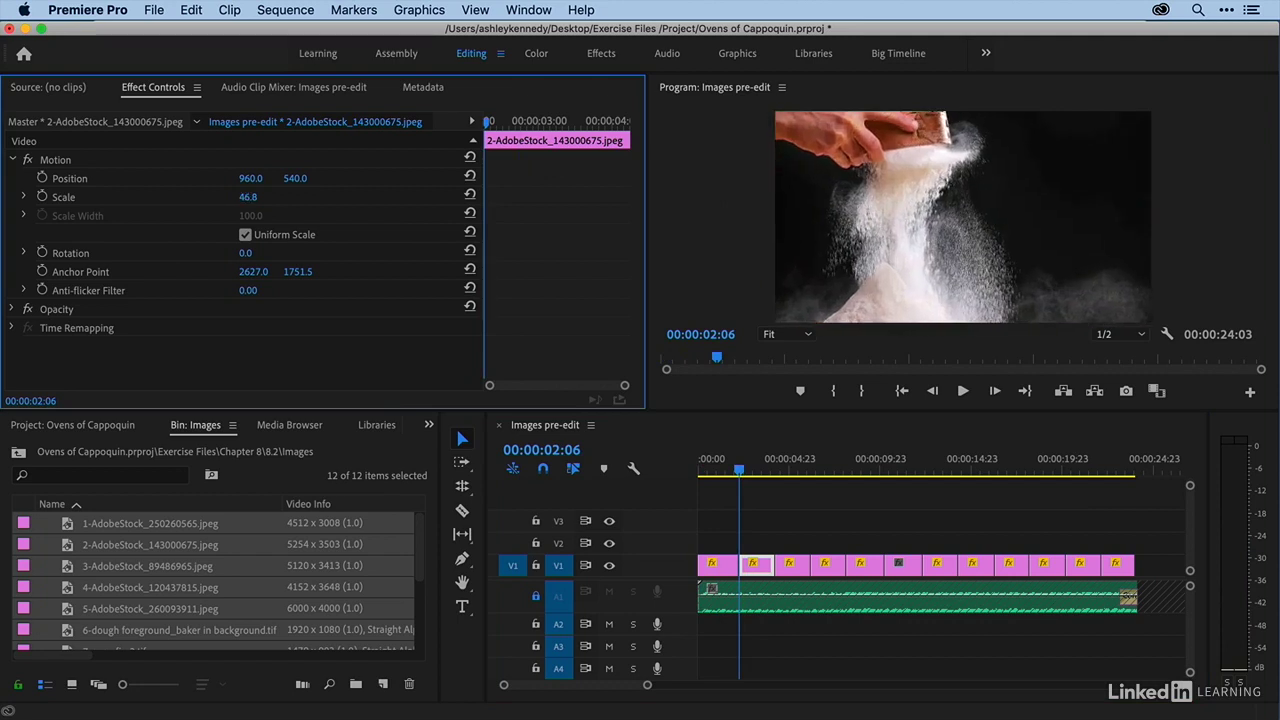
pyautogui.moveTo(248, 196); pyautogui.dragTo(272, 196)
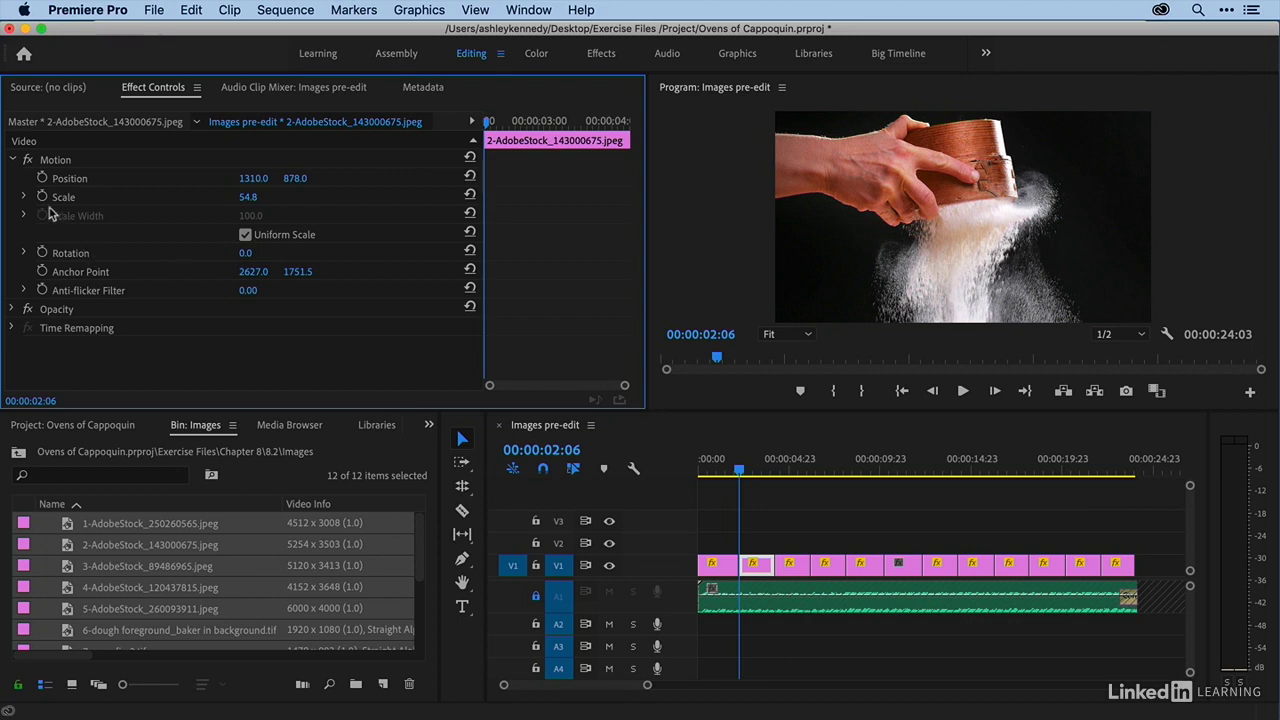
pyautogui.moveTo(42, 178)
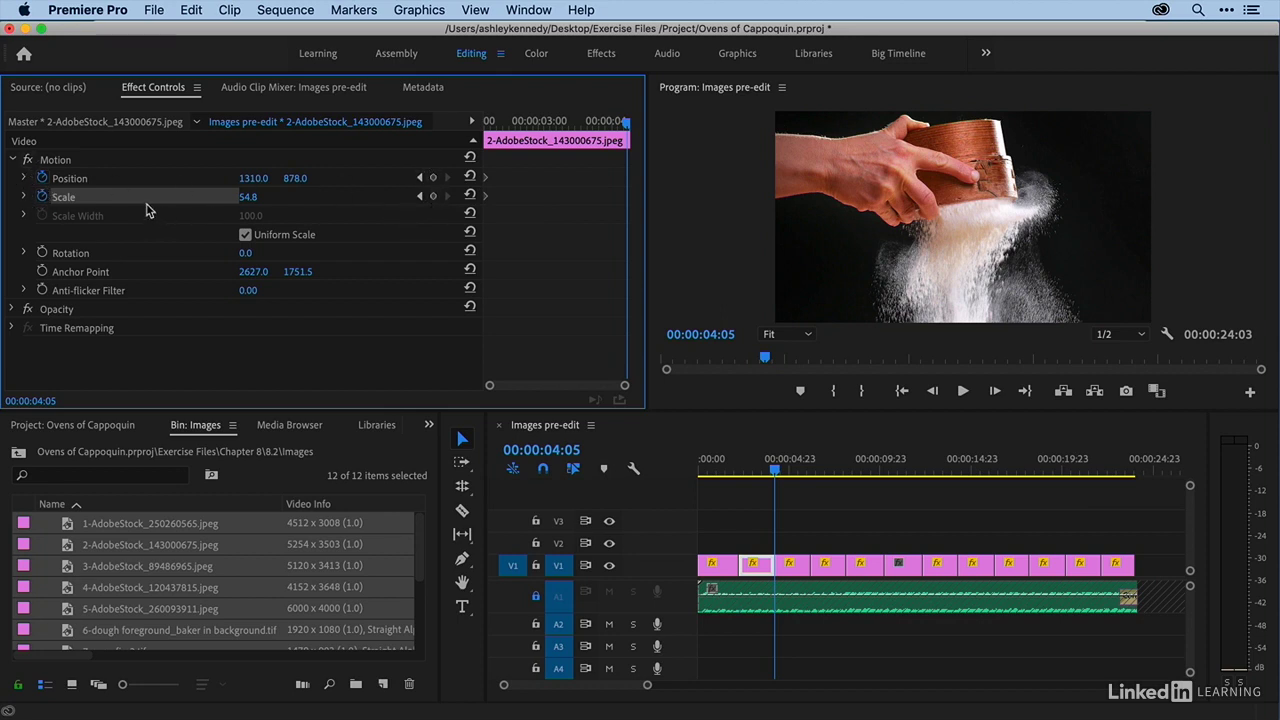
pyautogui.moveTo(192, 186)
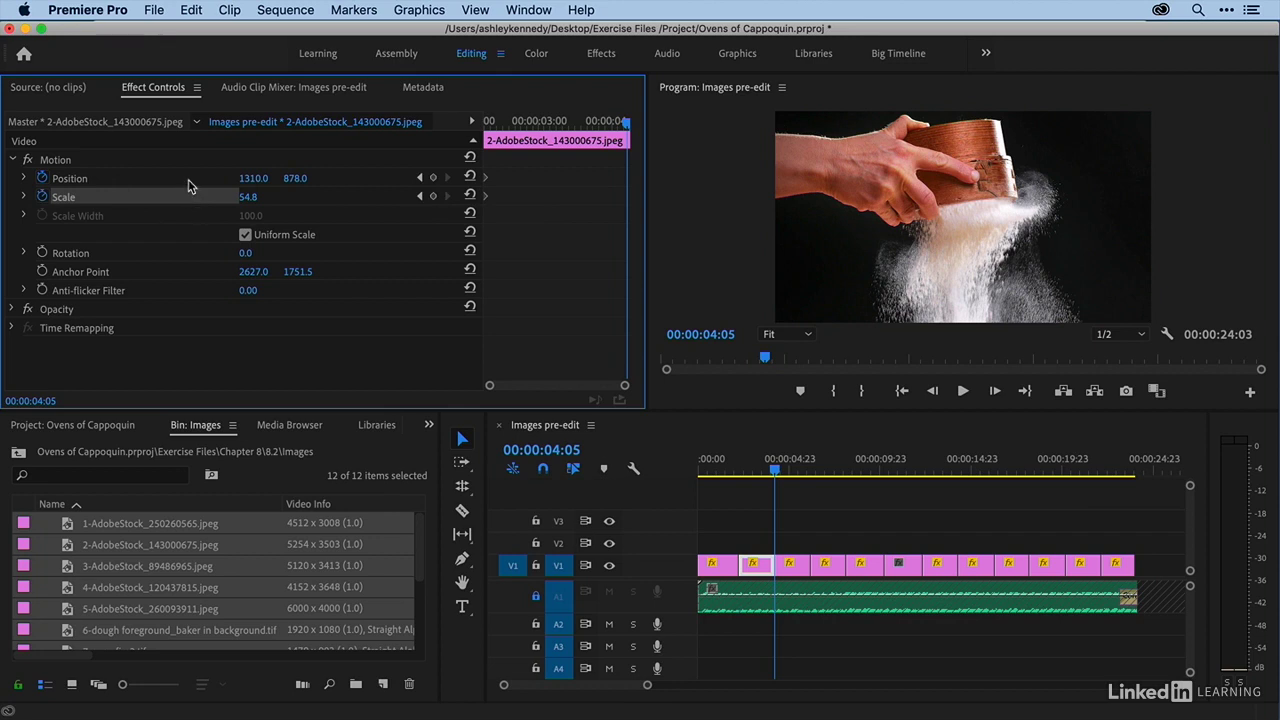
pyautogui.moveTo(600, 189)
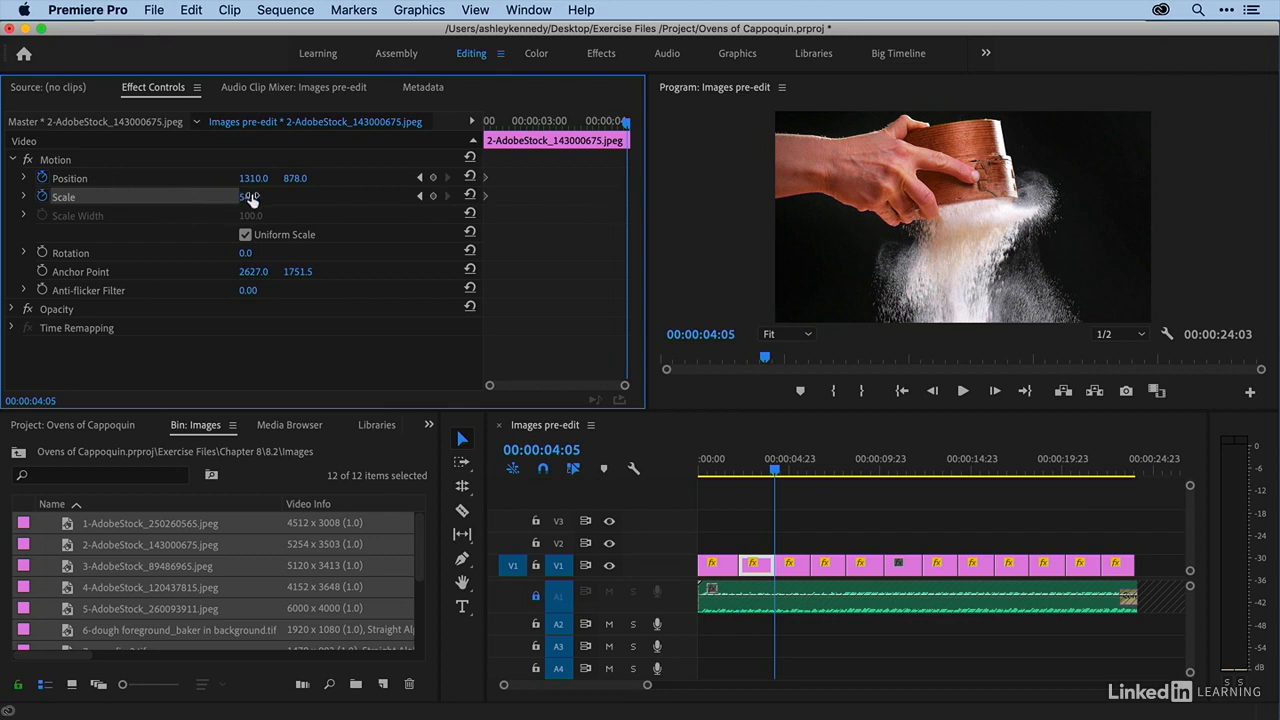
# Step: Keyframe clip 2's last frame to Scale 39.8 and Position 1048.1, 469.6
pyautogui.moveTo(250, 196); pyautogui.dragTo(250, 196)
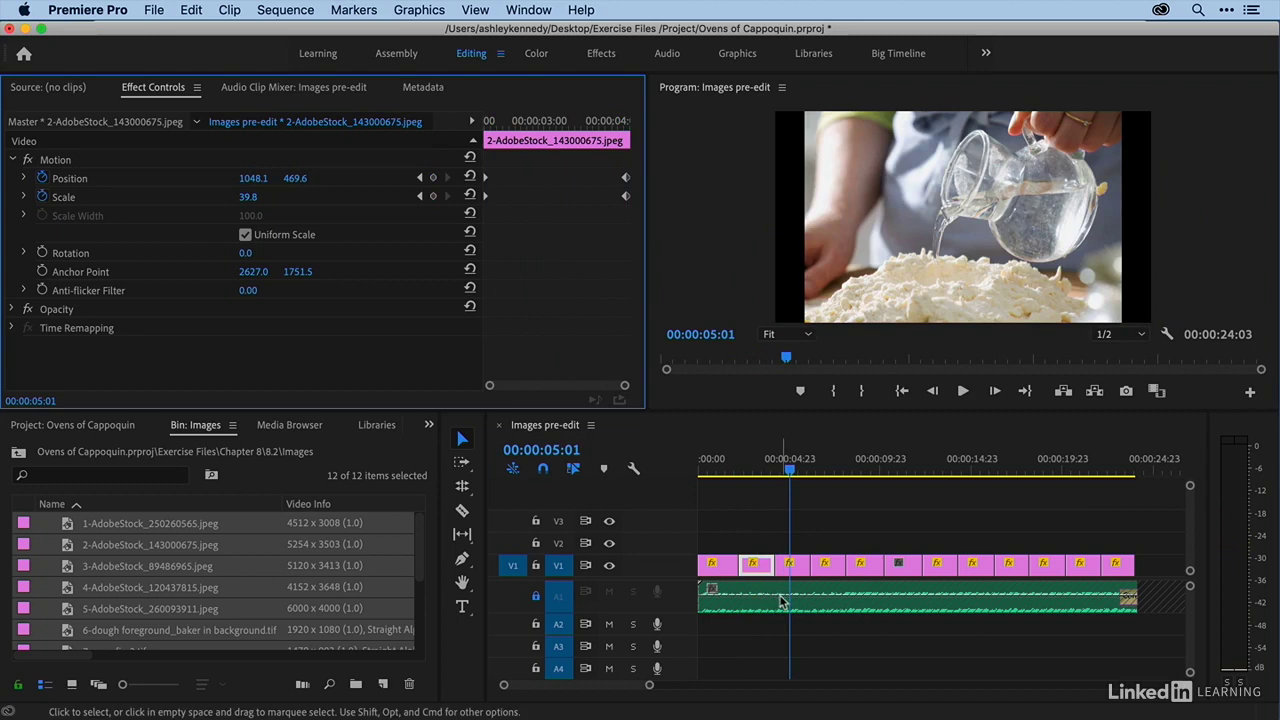
pyautogui.click(825, 470)
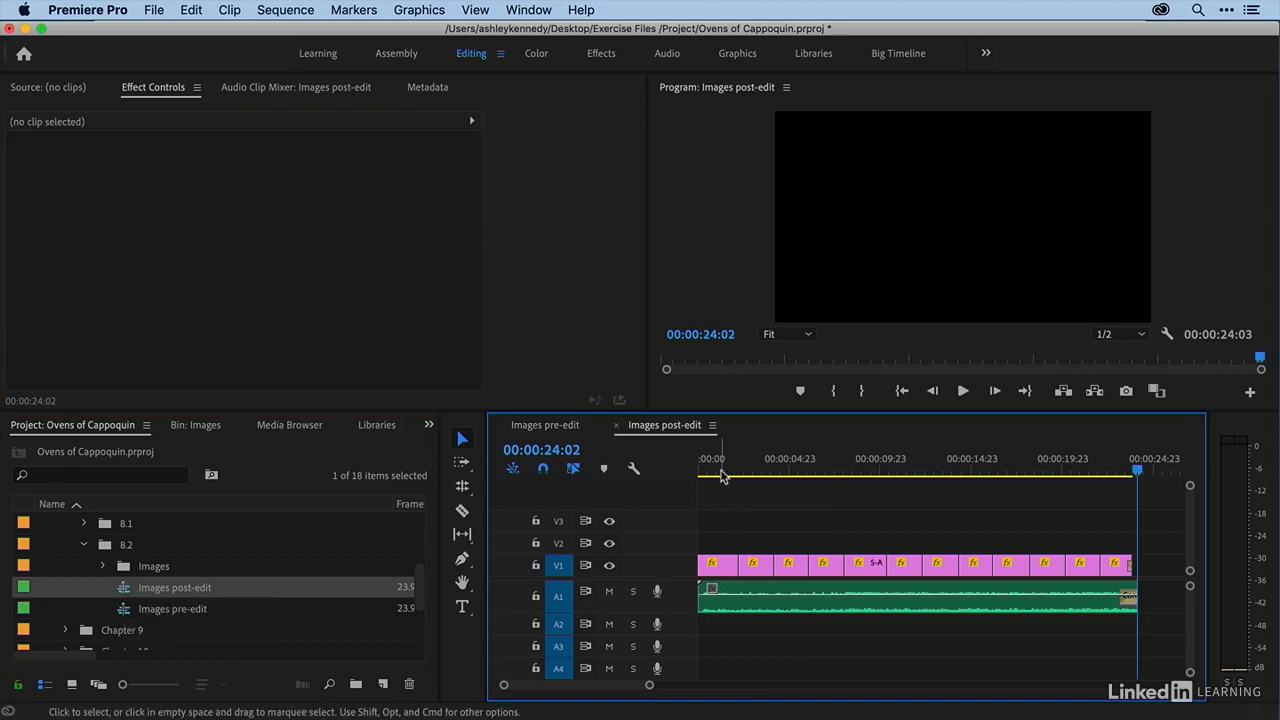
# Step: Play back the Images post-edit sequence from the start through to the bread-cutting photo
pyautogui.click(700, 468)
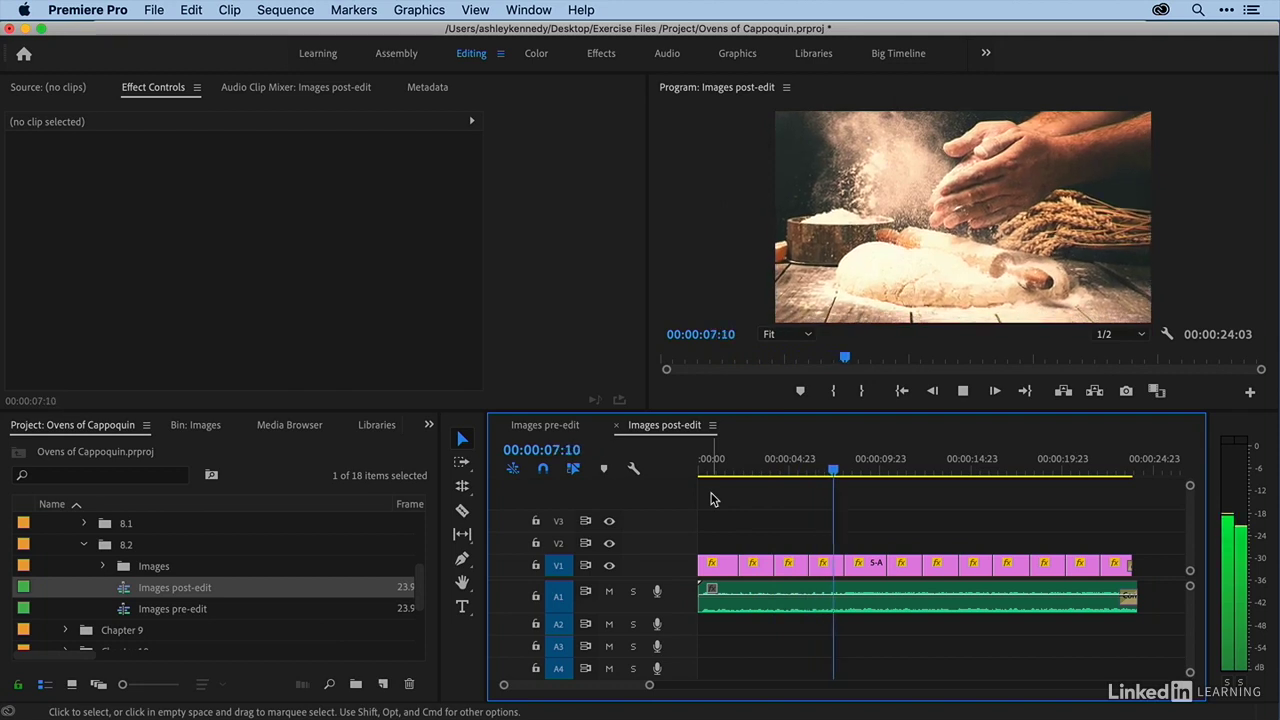
pyautogui.click(869, 465)
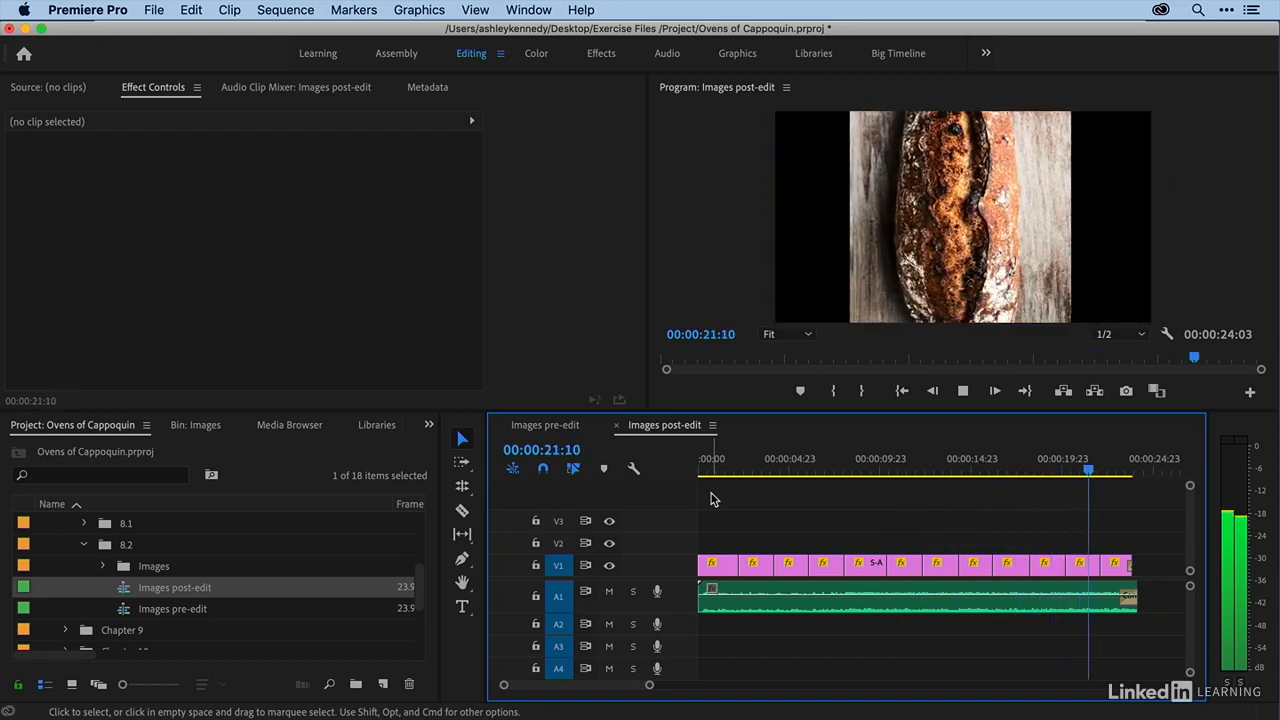
pyautogui.click(1125, 458)
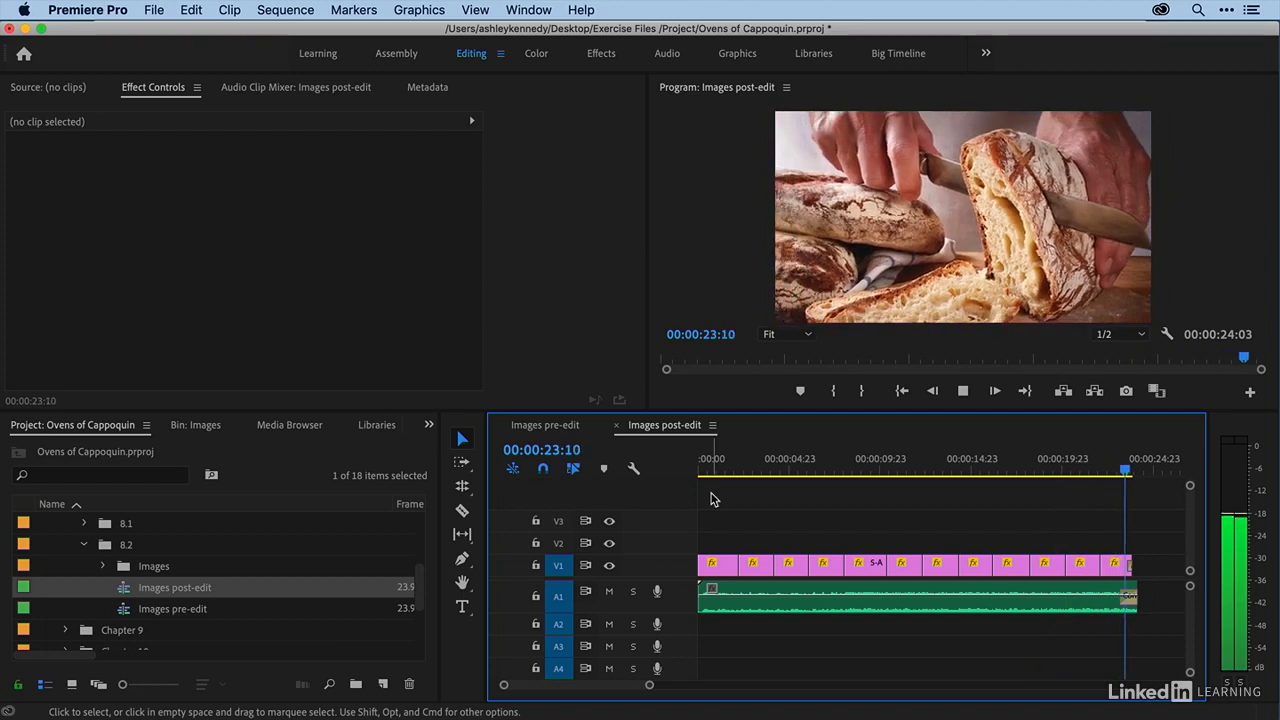